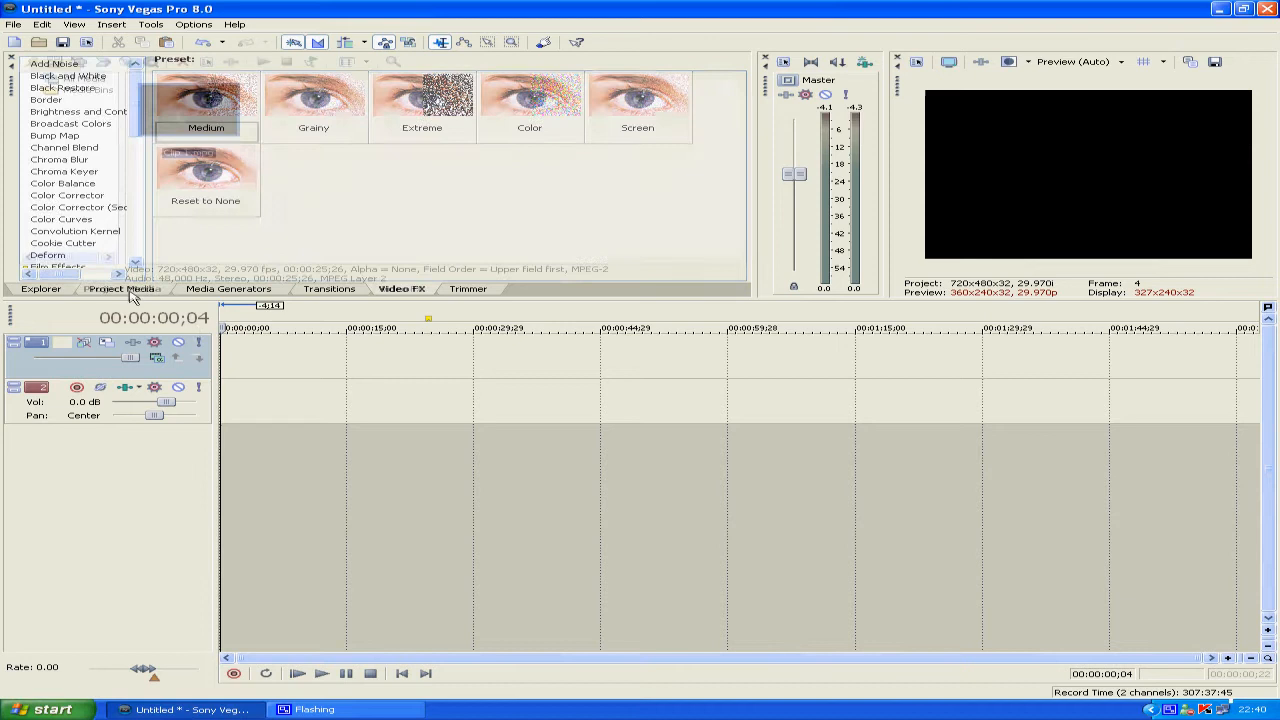
# - Place Clip 1.mpg from Project Media on the timeline and show the Video FX list
pyautogui.click(121, 288)
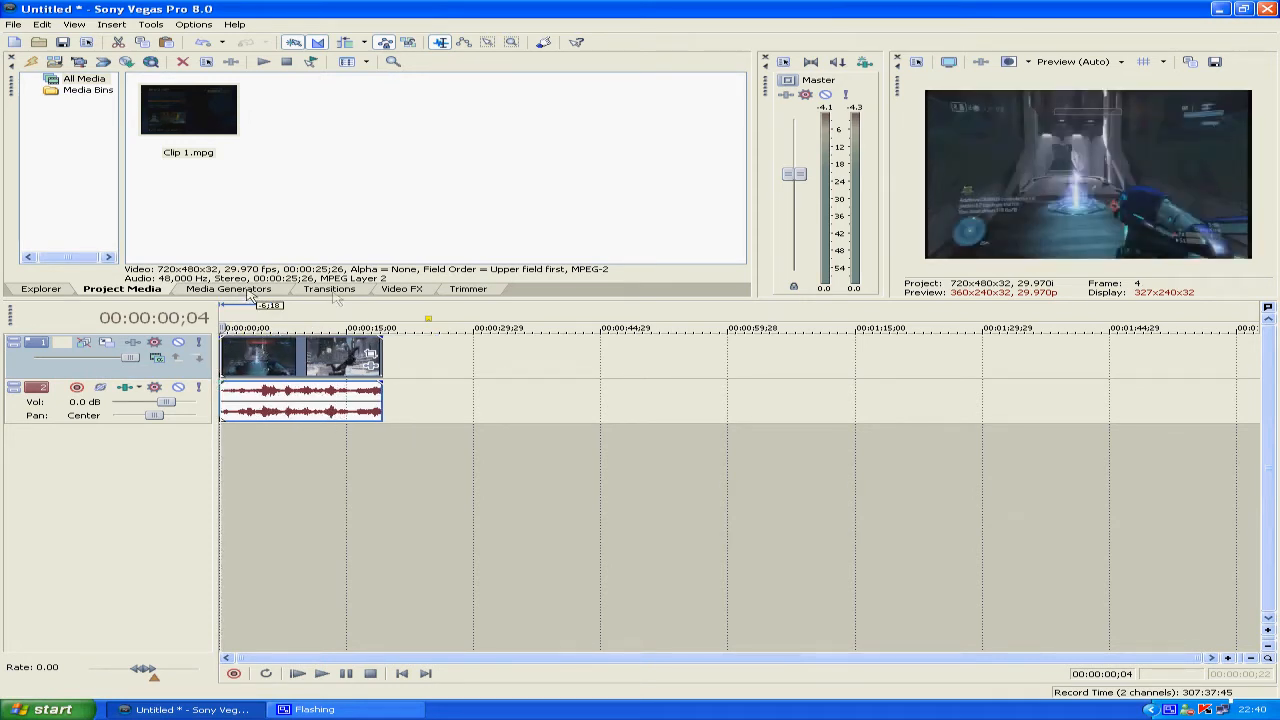
pyautogui.click(401, 289)
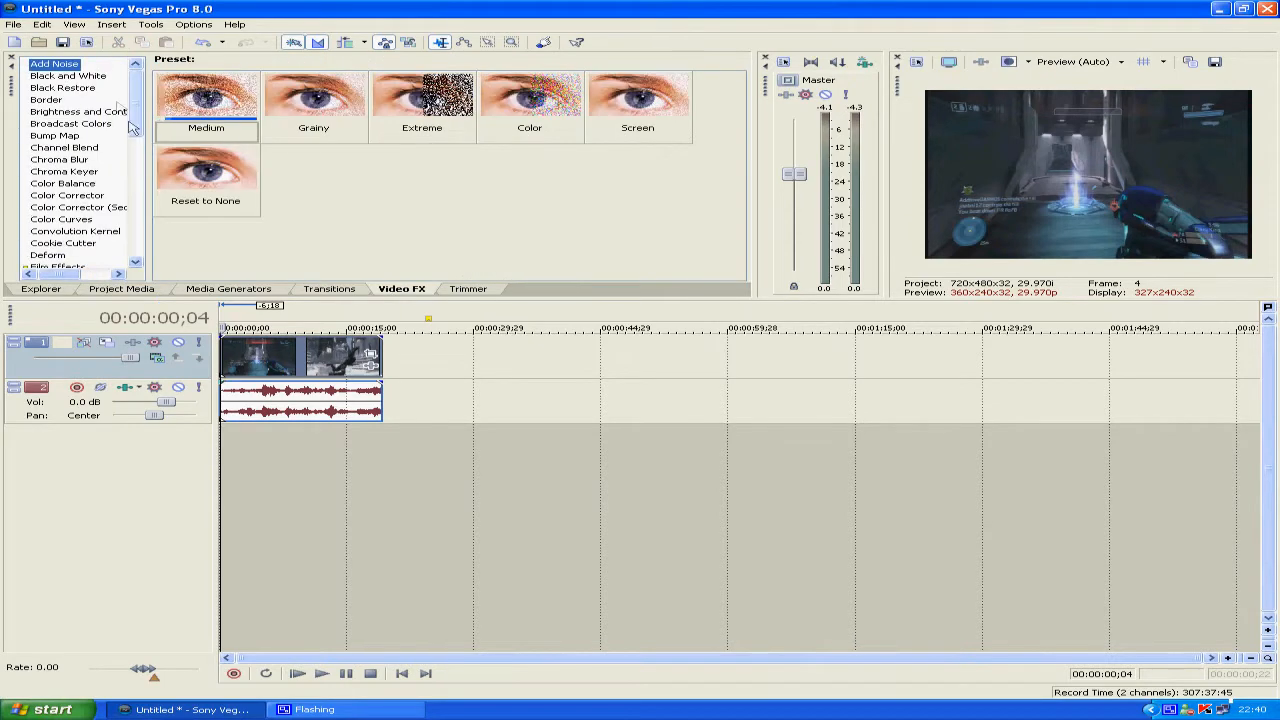
# - Apply Gaussian Blur's Medium Blur preset to Clip 1, close its FX window, and play it
pyautogui.scroll(-3)
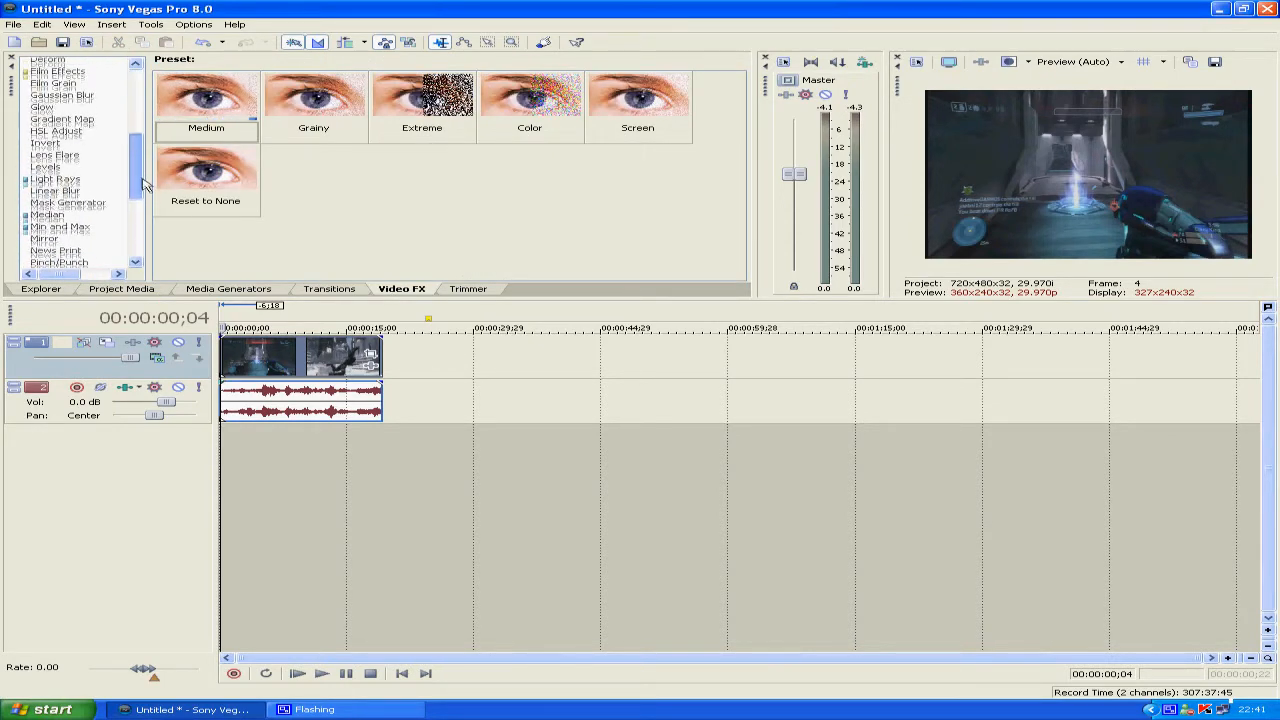
pyautogui.click(62, 101)
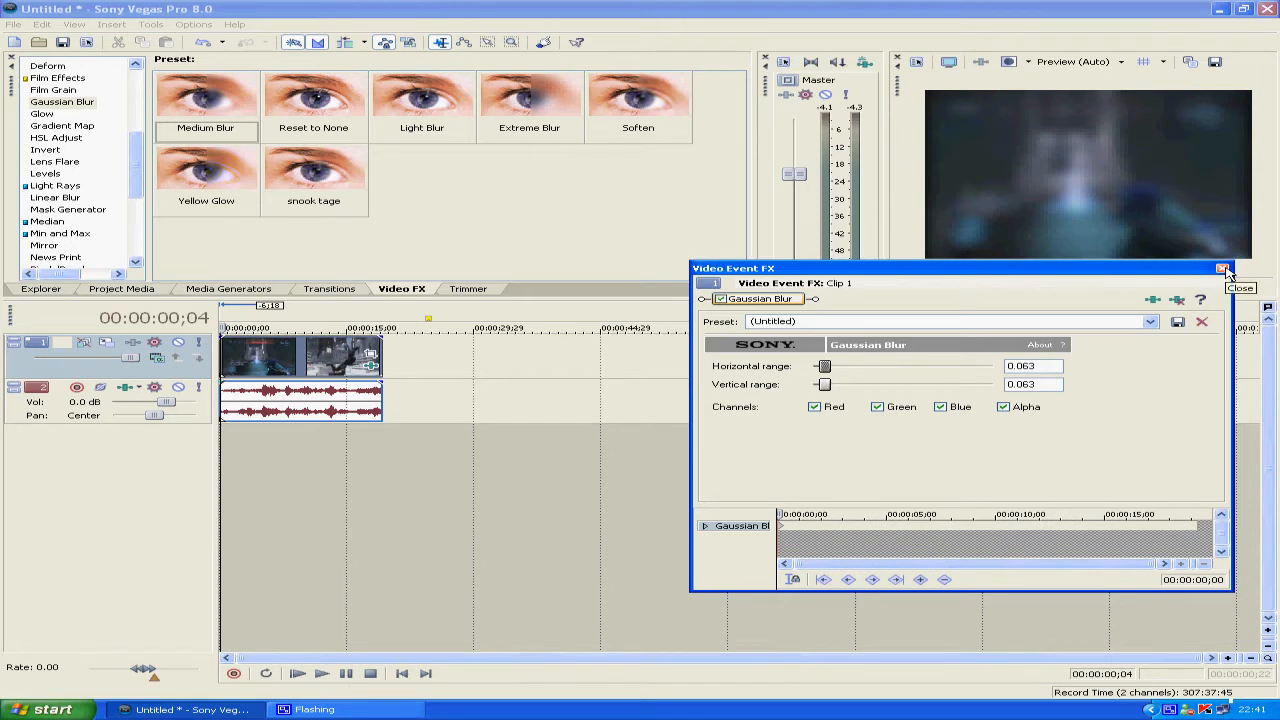
pyautogui.click(1222, 268)
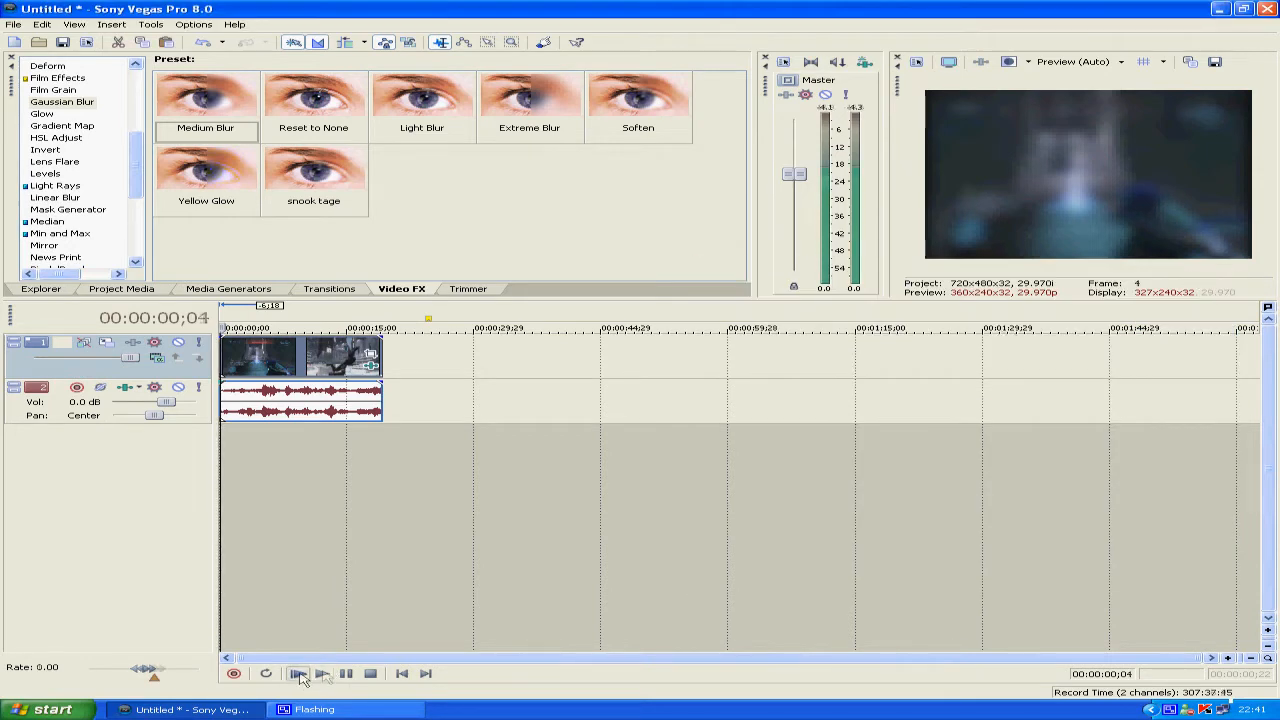
pyautogui.click(322, 673)
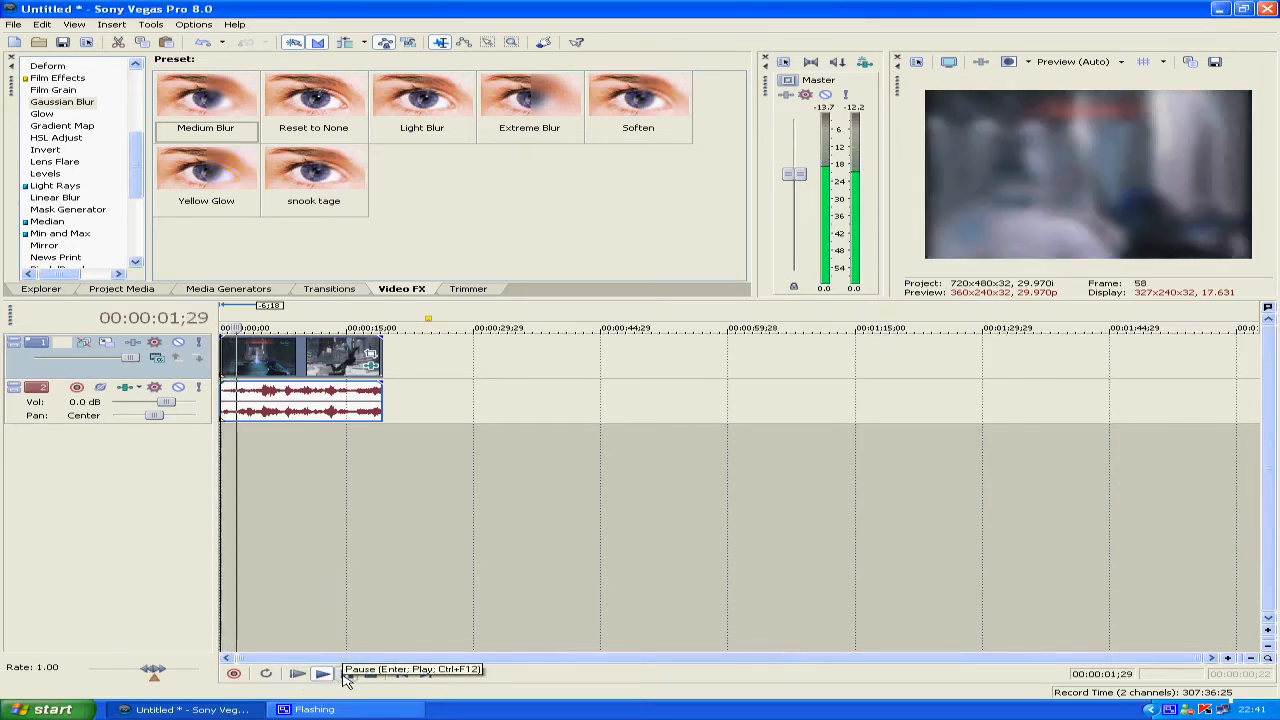
# - In Video Event FX, set Gaussian Blur horizontal and vertical ranges to 0.078
pyautogui.rightClick(300, 355)
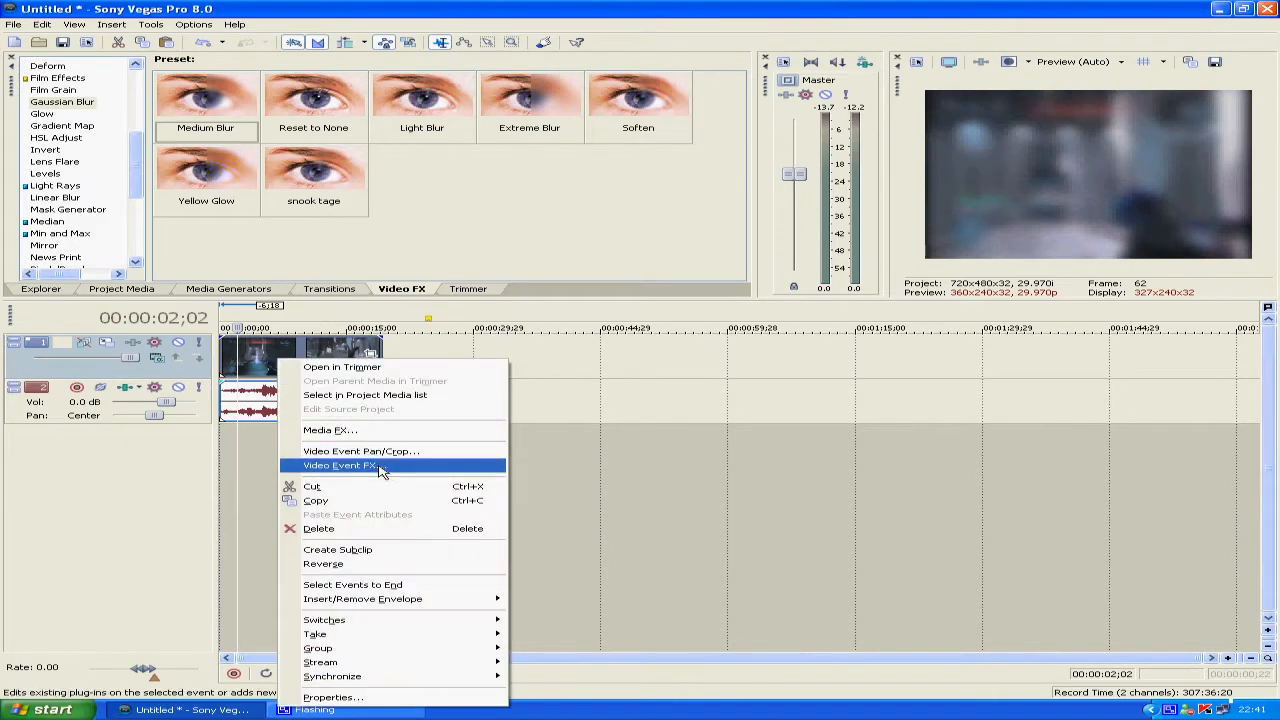
pyautogui.click(339, 465)
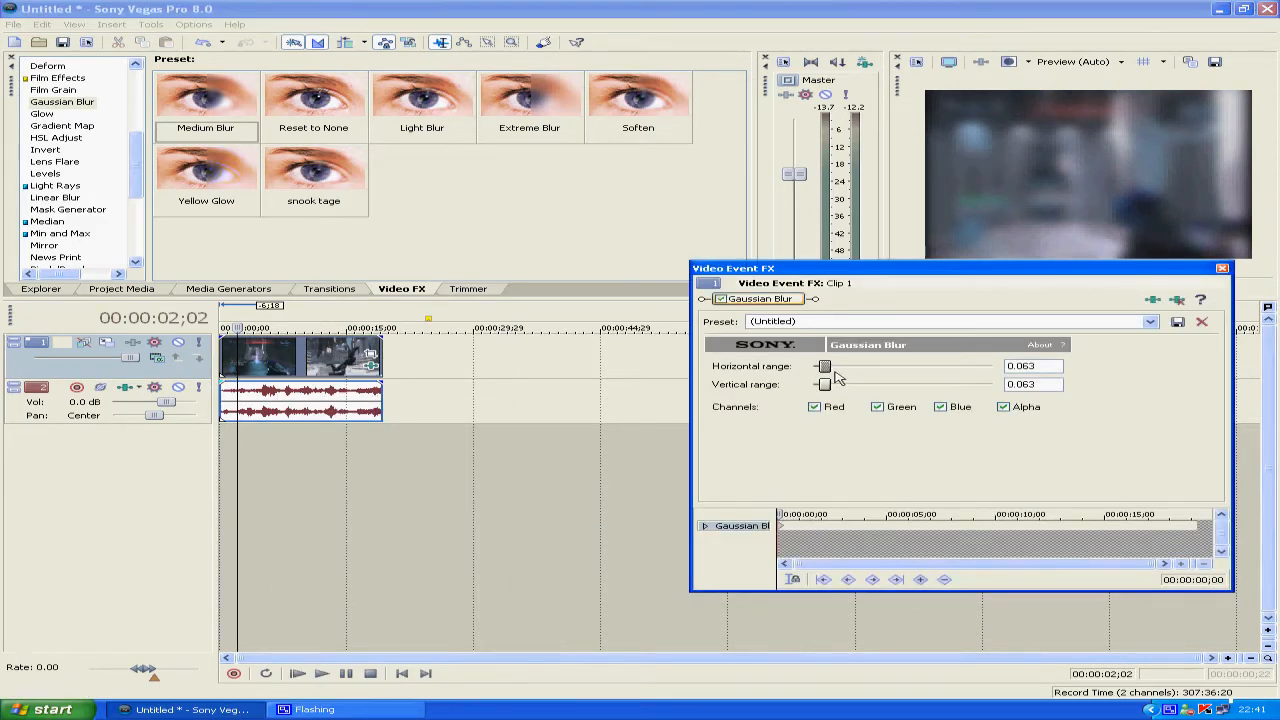
pyautogui.moveTo(822, 365); pyautogui.dragTo(860, 368)
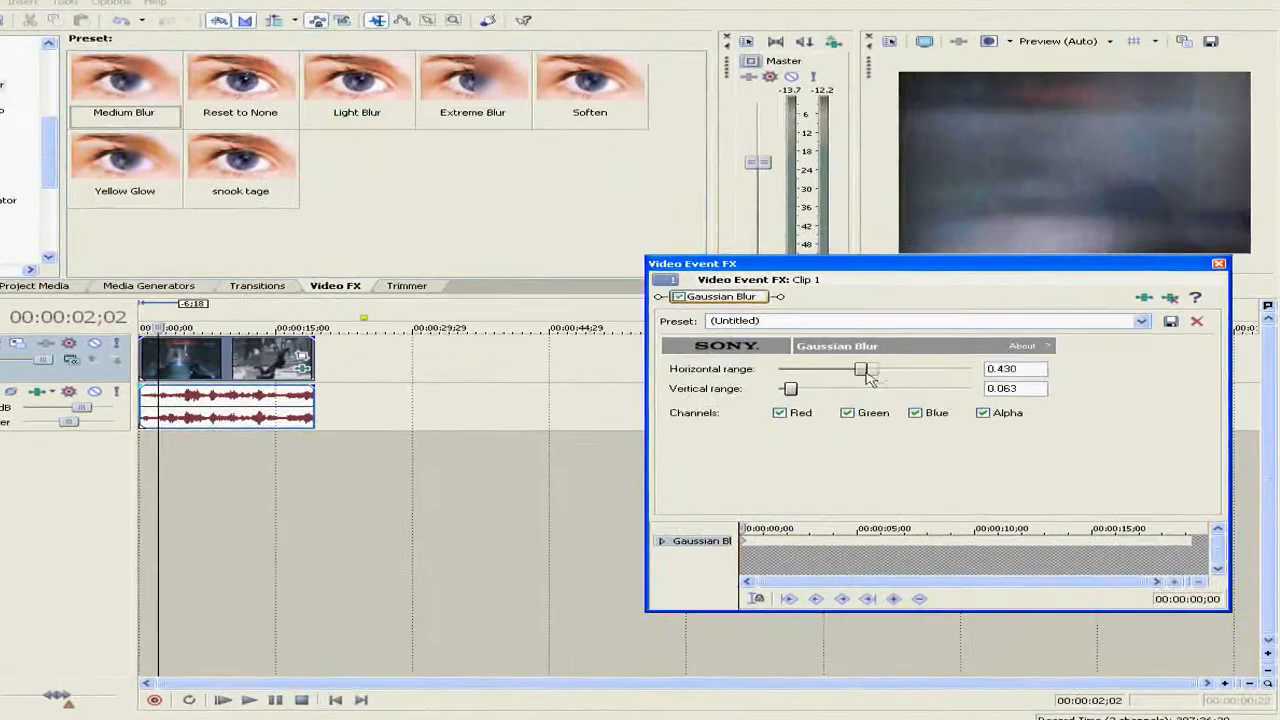
pyautogui.moveTo(860, 368); pyautogui.dragTo(740, 372)
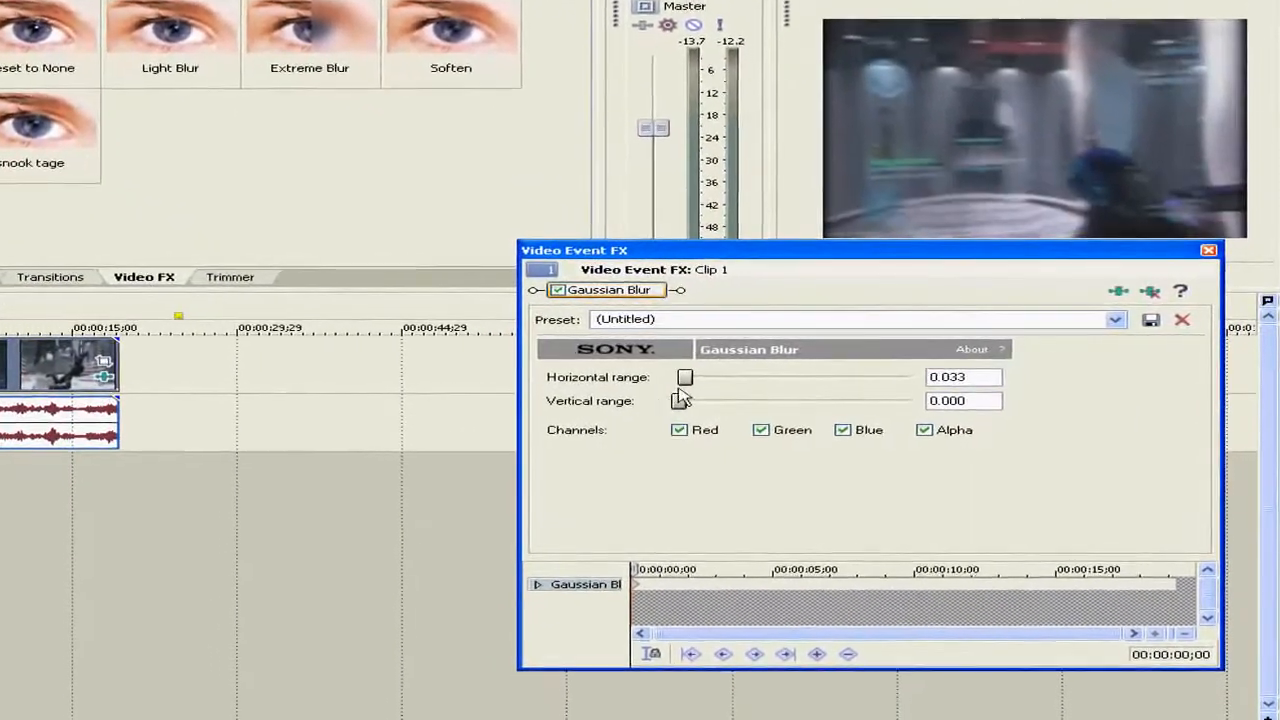
pyautogui.moveTo(685, 377); pyautogui.dragTo(669, 383)
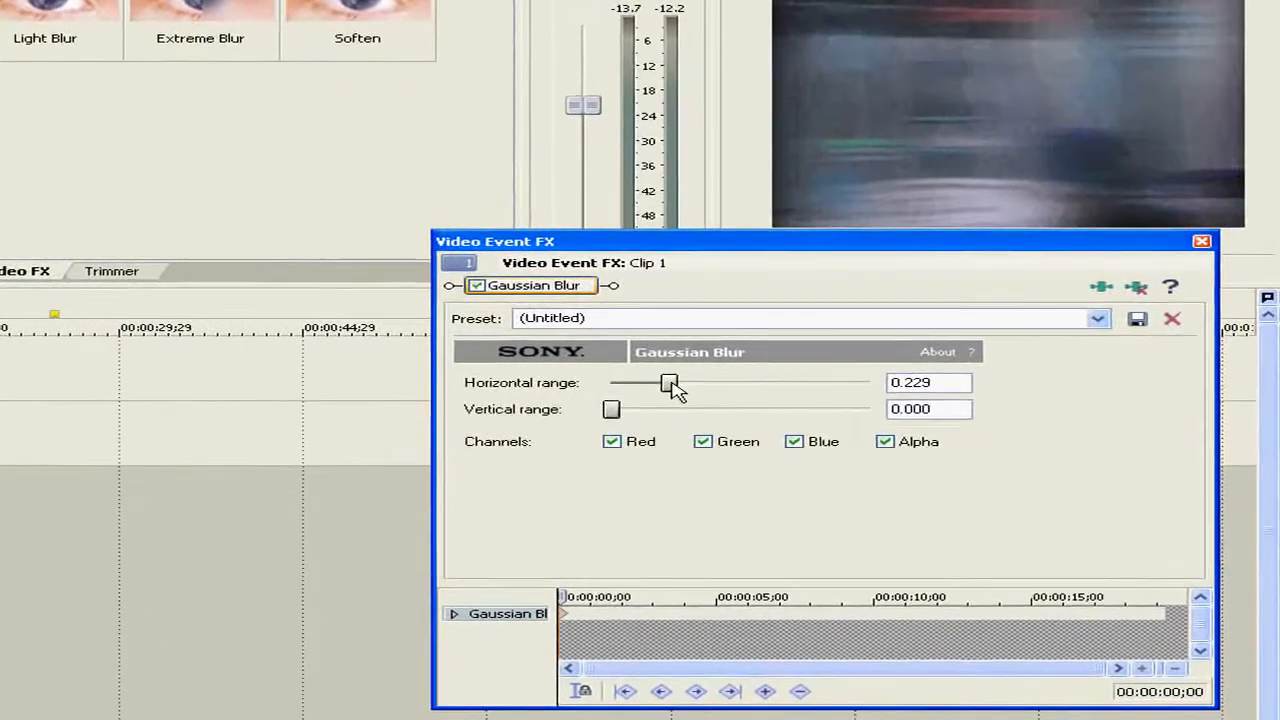
pyautogui.moveTo(669, 383); pyautogui.dragTo(606, 385)
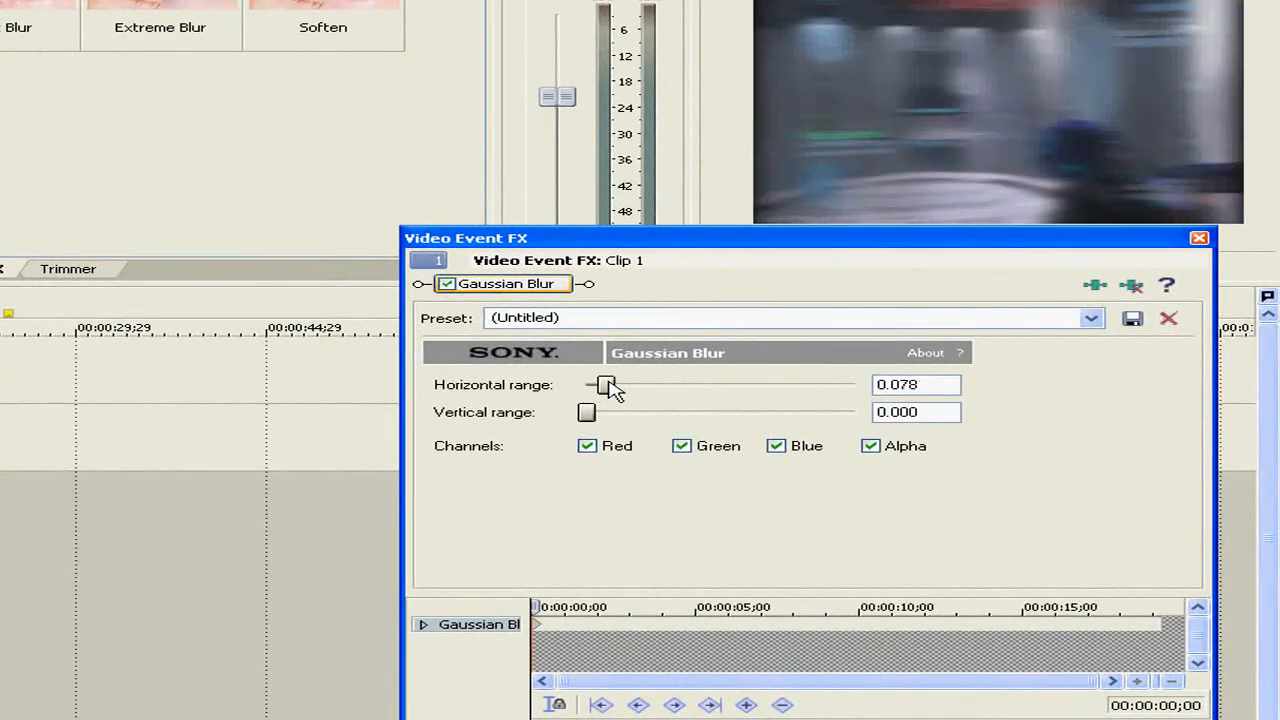
pyautogui.moveTo(587, 412); pyautogui.dragTo(605, 412)
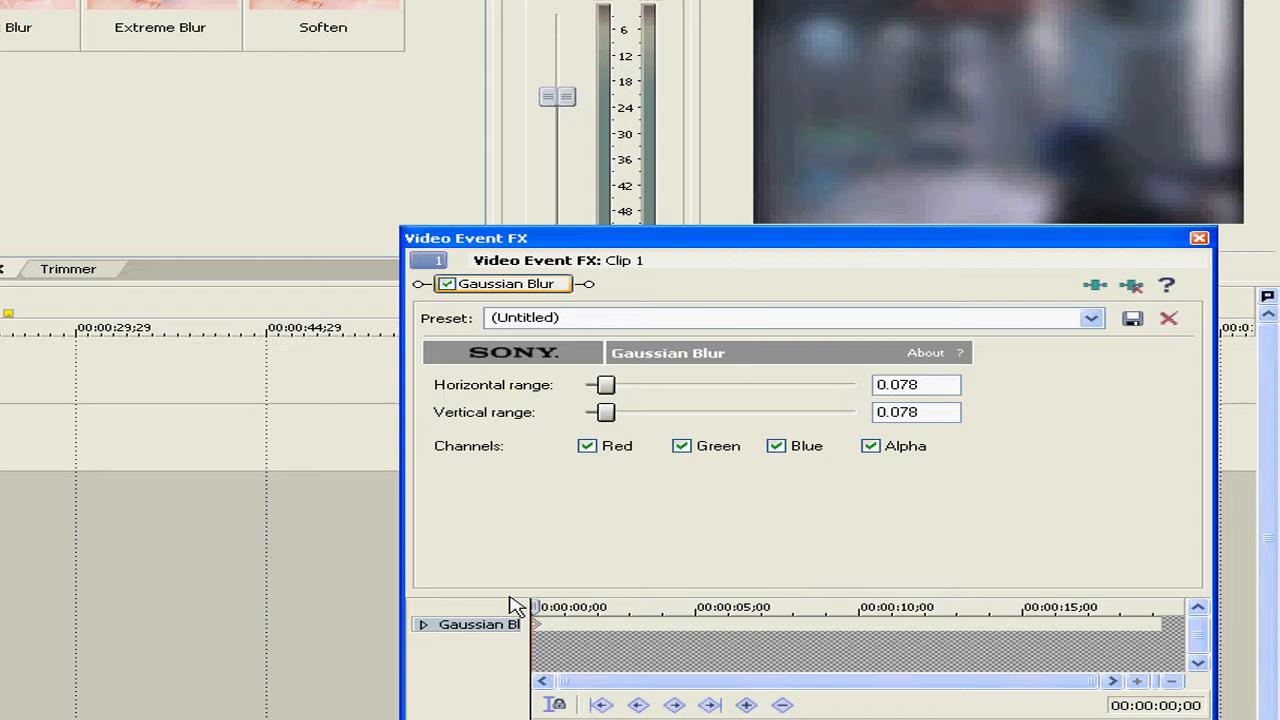
# - Add a blur keyframe at 00:00:02;01 with both ranges set to 0.000
pyautogui.click(588, 607)
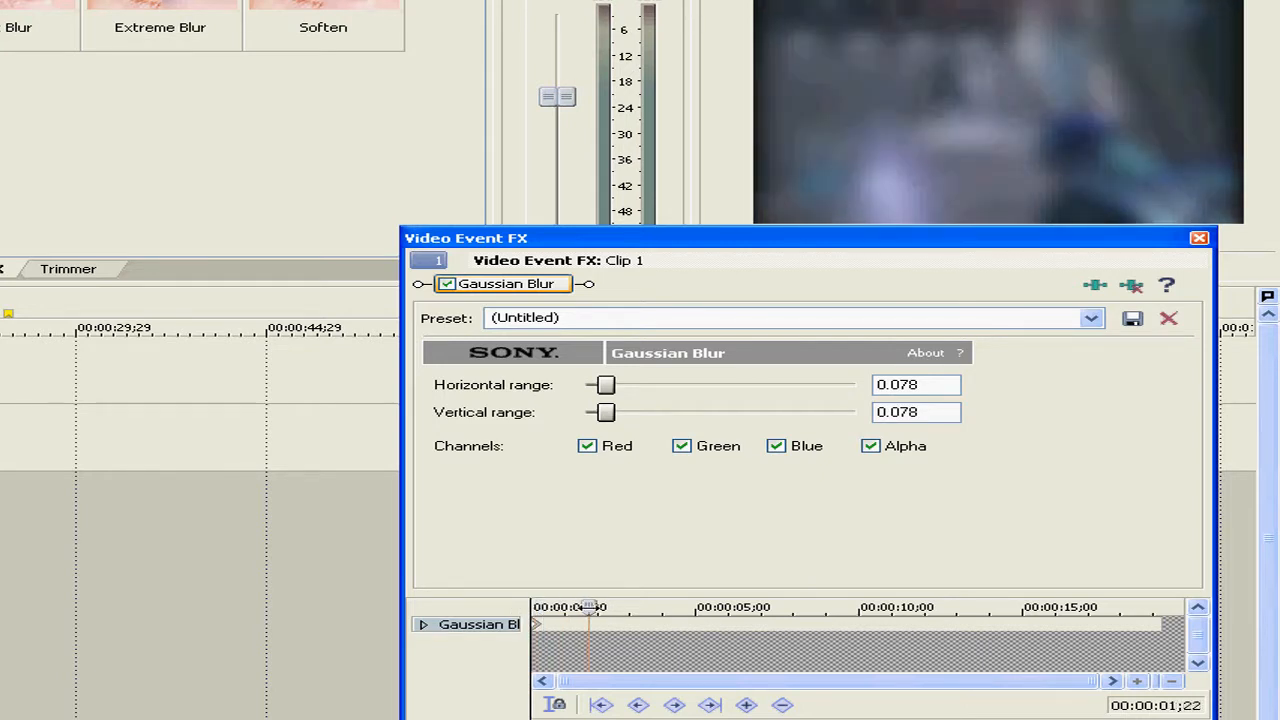
pyautogui.moveTo(588, 607); pyautogui.dragTo(635, 607)
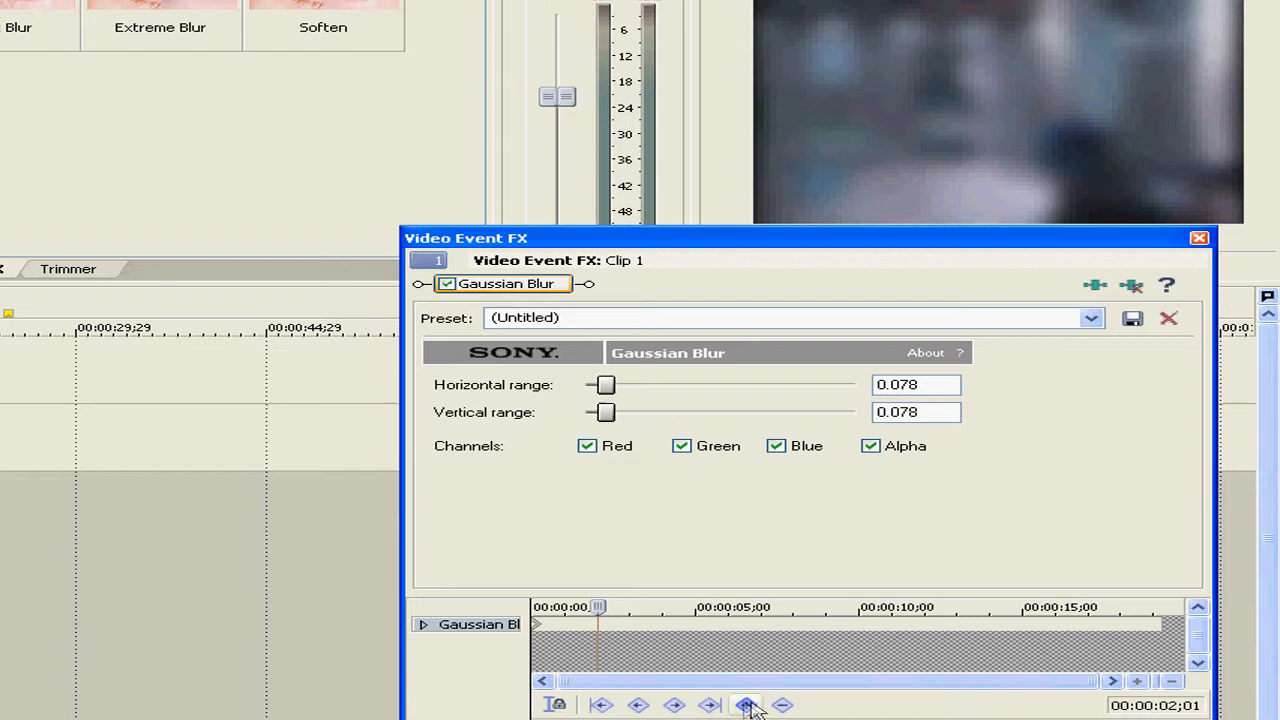
pyautogui.moveTo(783, 705)
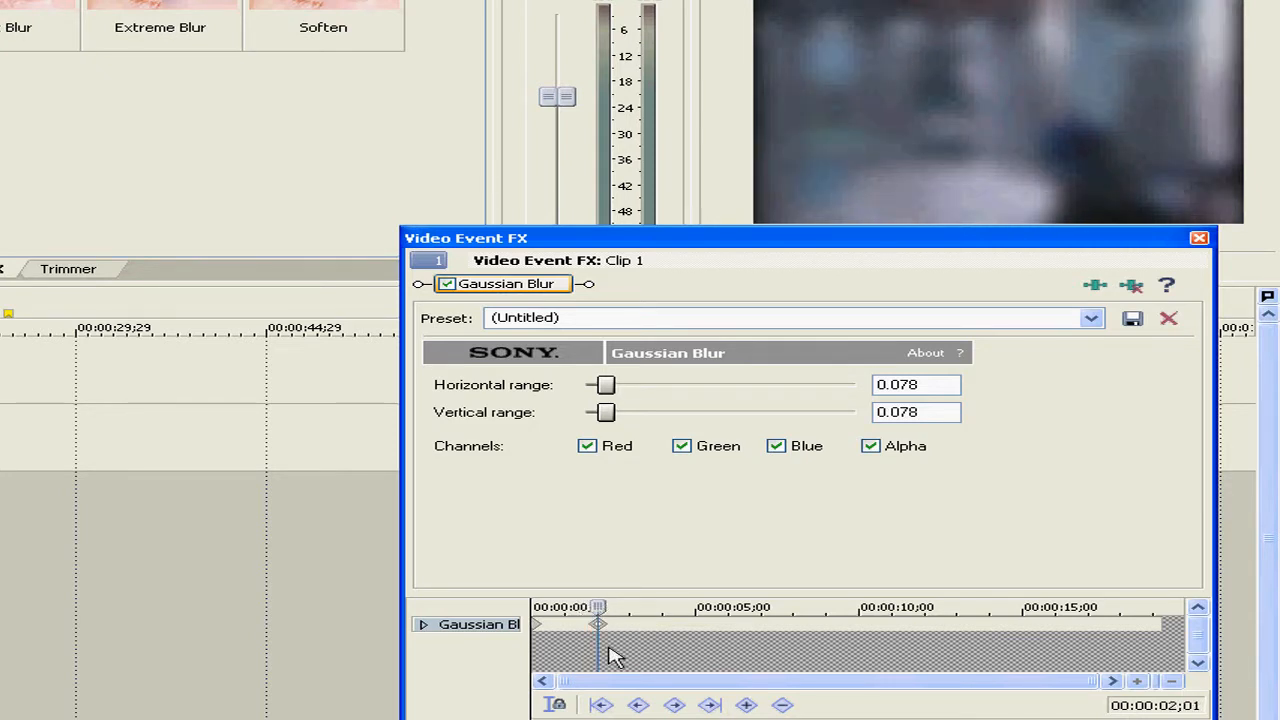
pyautogui.moveTo(613, 570)
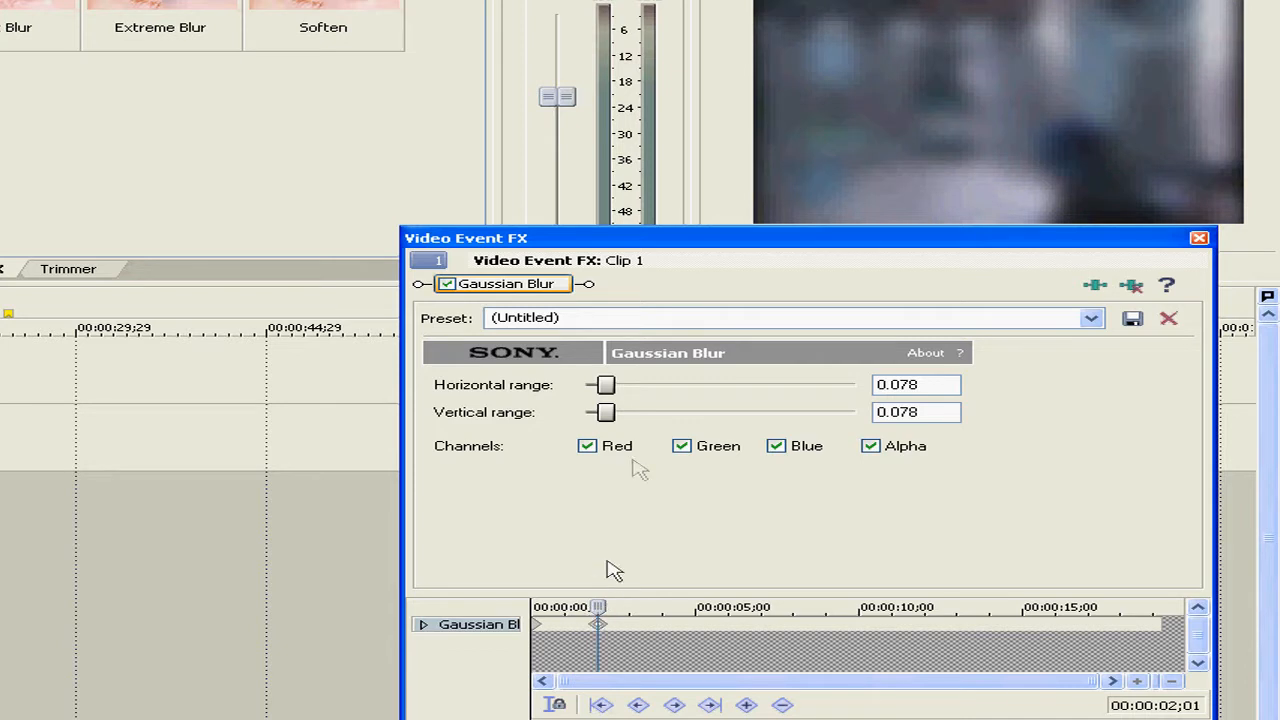
pyautogui.moveTo(605, 384); pyautogui.dragTo(586, 384)
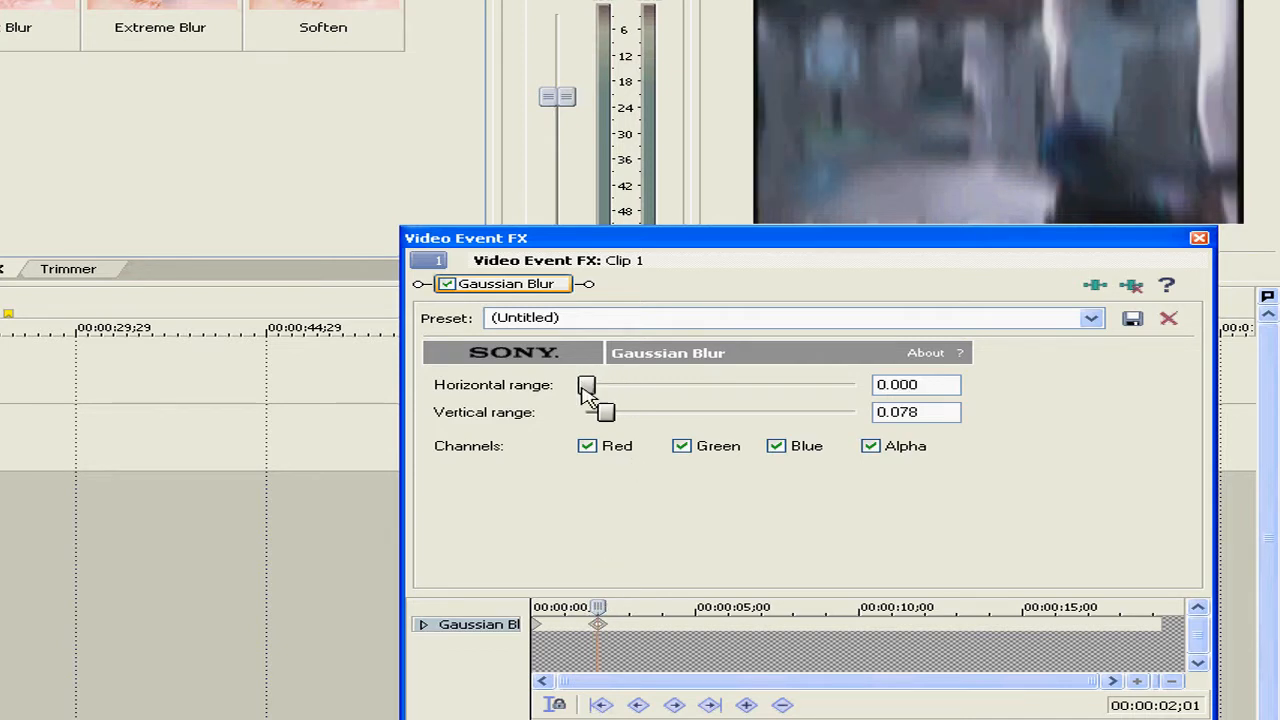
pyautogui.moveTo(607, 412); pyautogui.dragTo(587, 412)
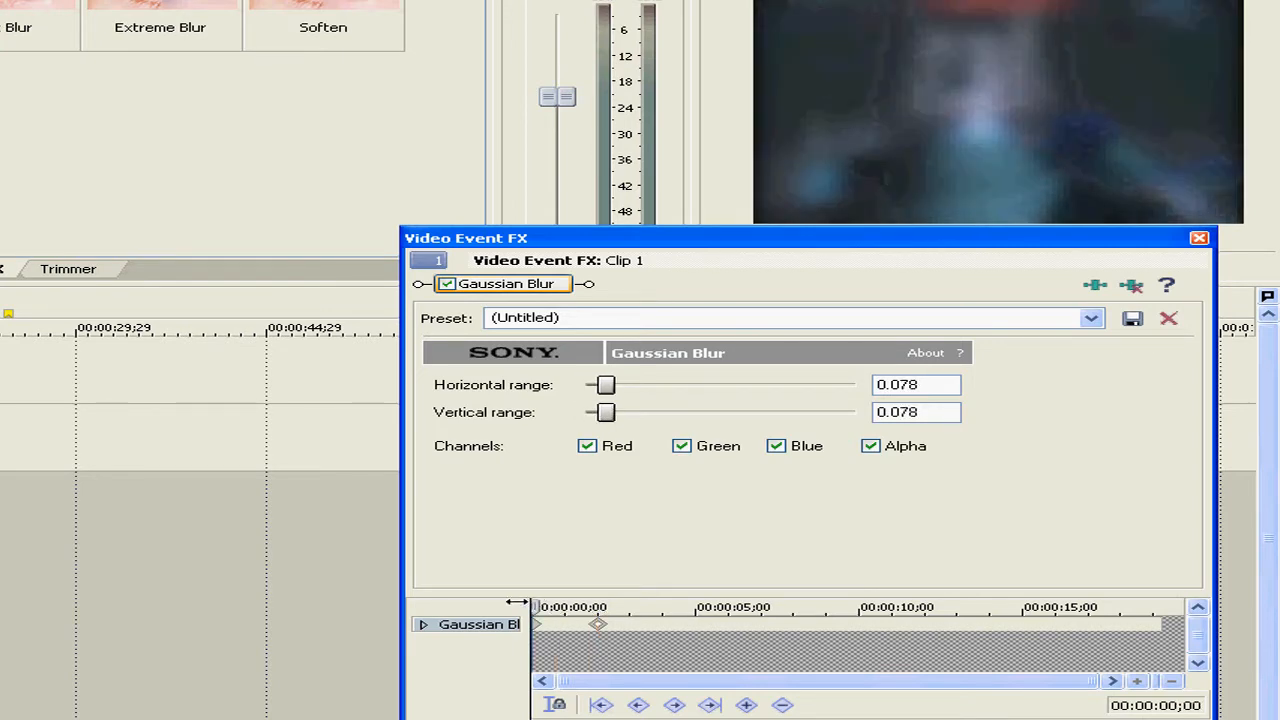
pyautogui.moveTo(605, 384); pyautogui.dragTo(592, 384)
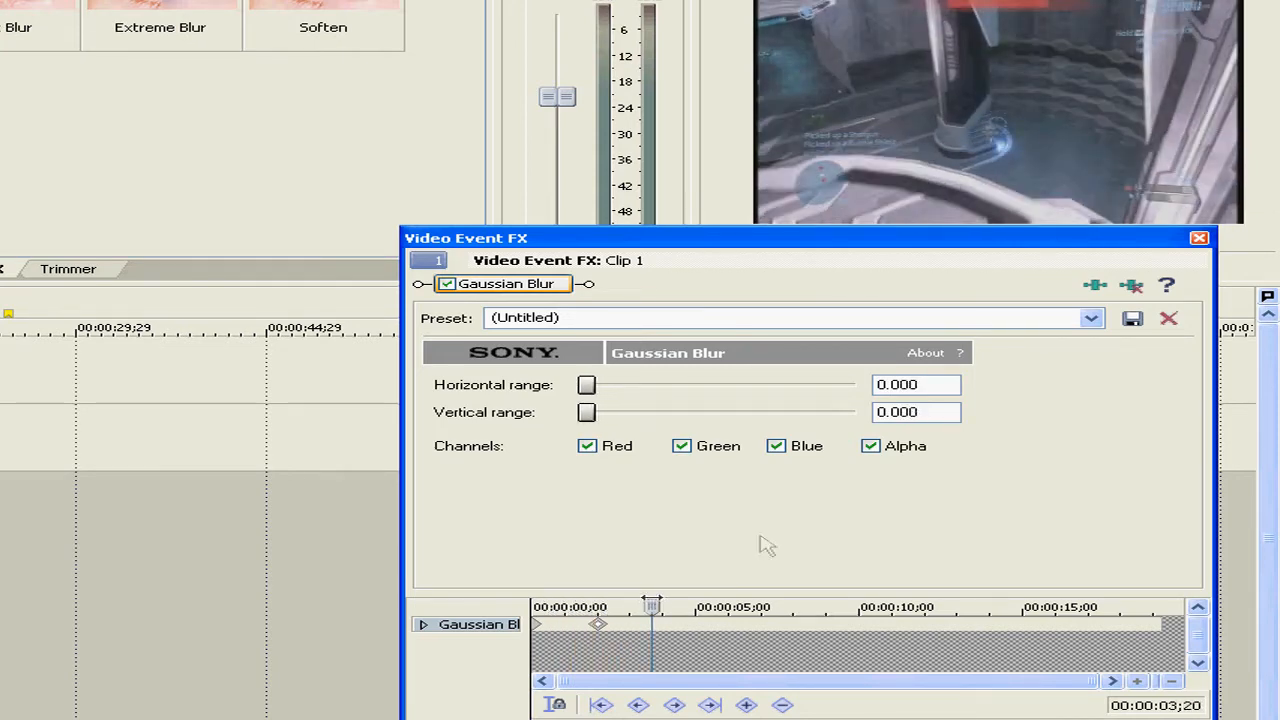
# - Close the Video Event FX window and bring up options for the last clip piece
pyautogui.click(1199, 237)
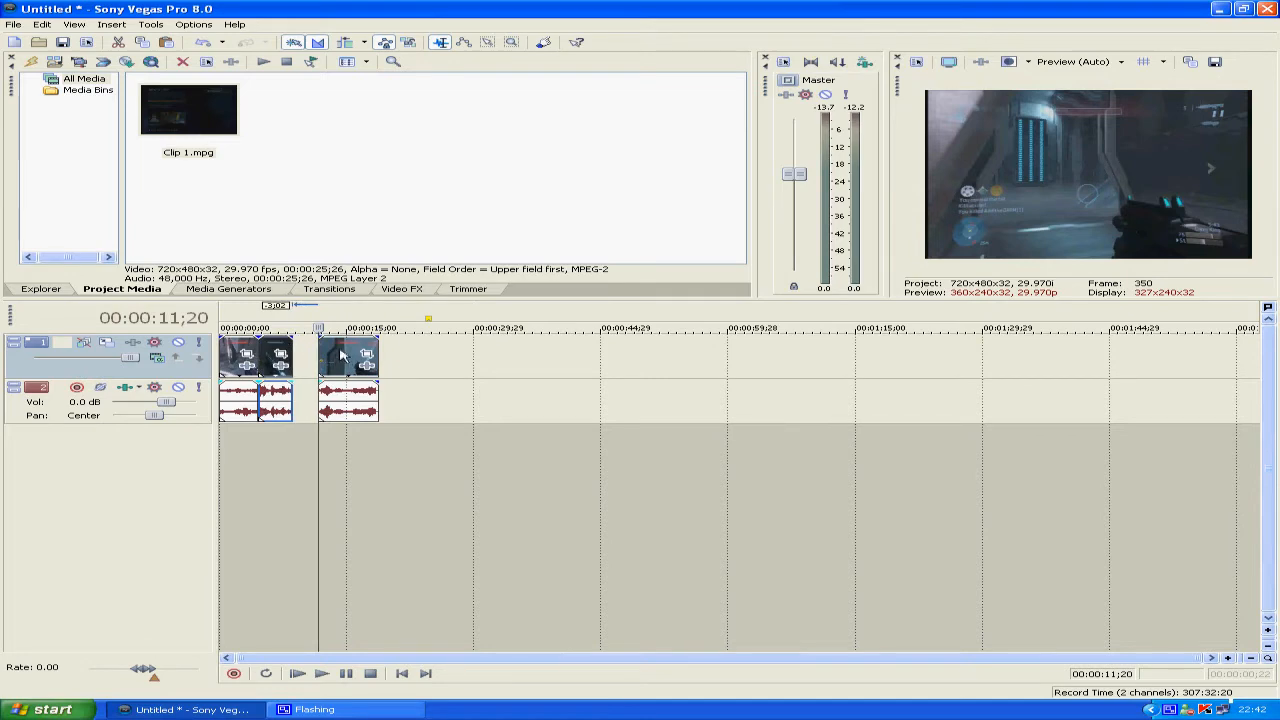
pyautogui.rightClick(280, 360)
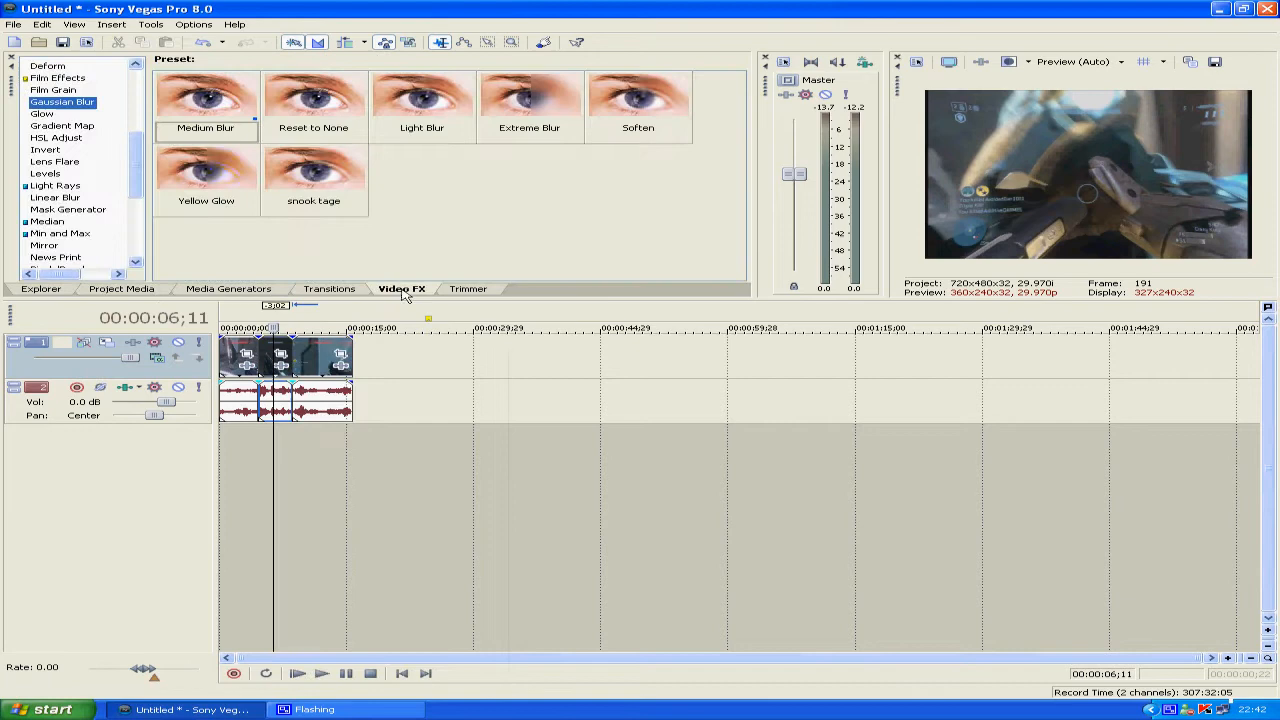
# - Give the middle piece the Medium Blur preset and play back the edited timeline
pyautogui.click(205, 105)
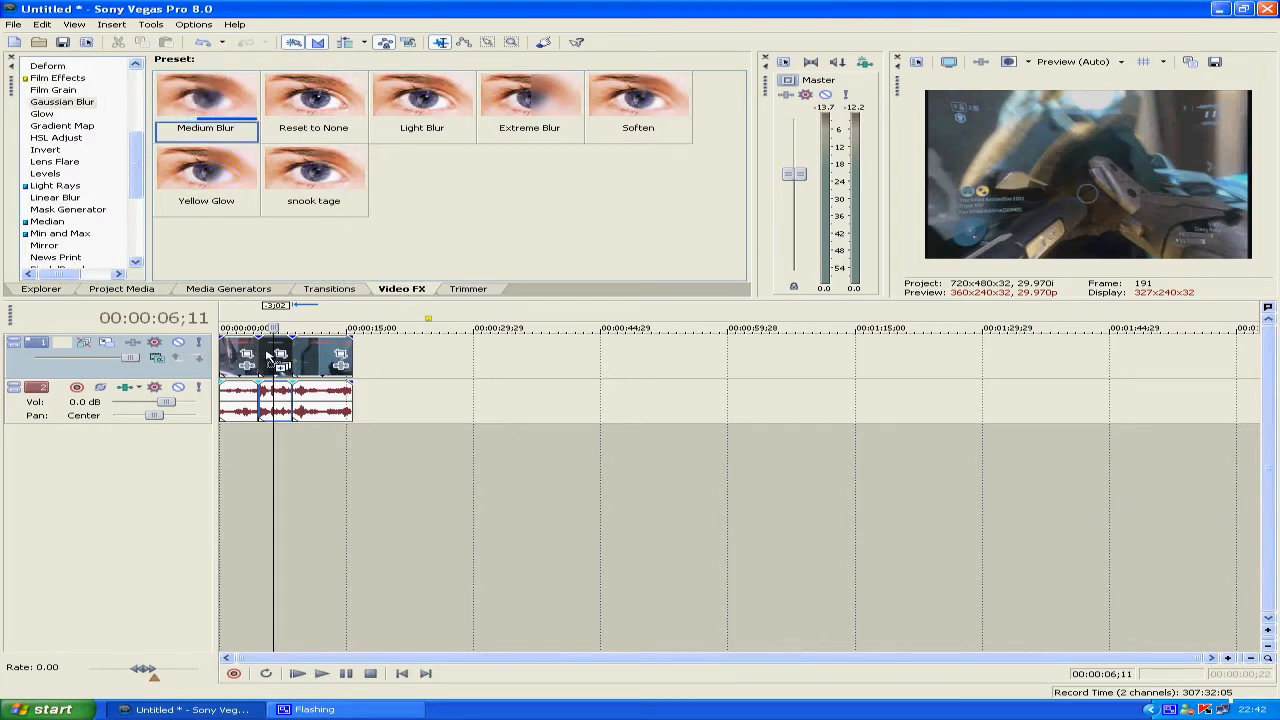
pyautogui.click(297, 673)
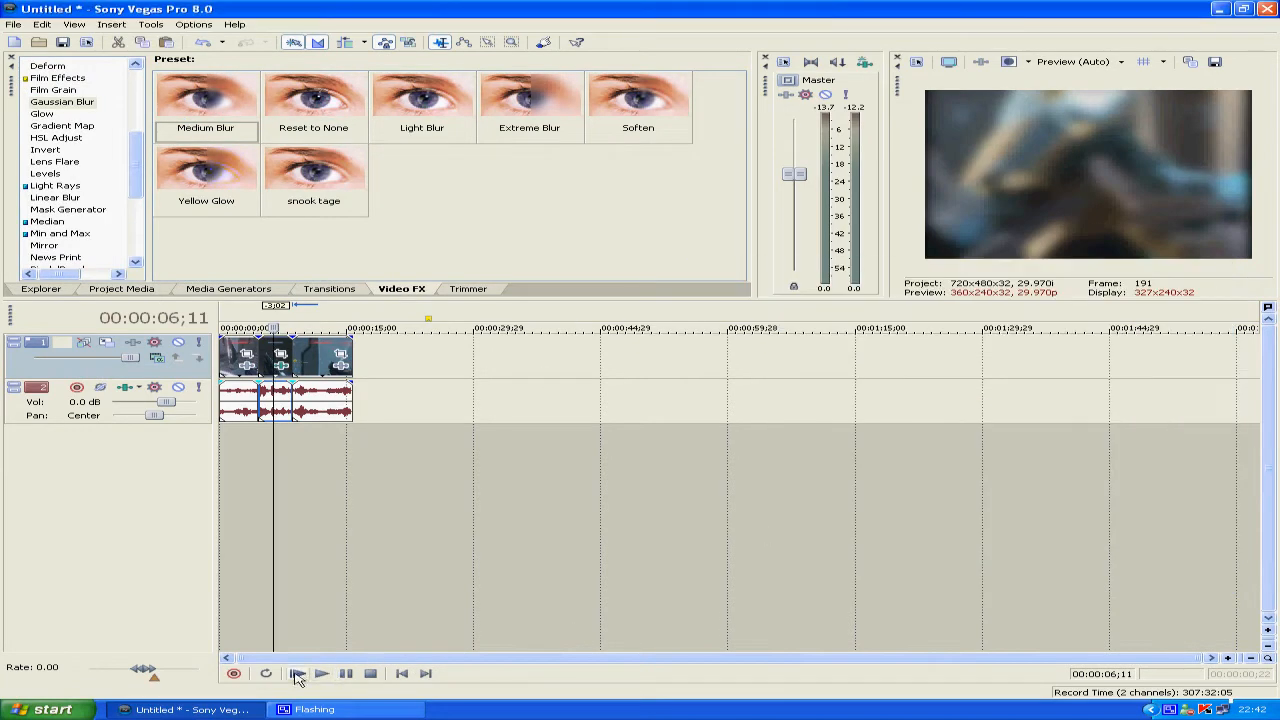
pyautogui.click(322, 673)
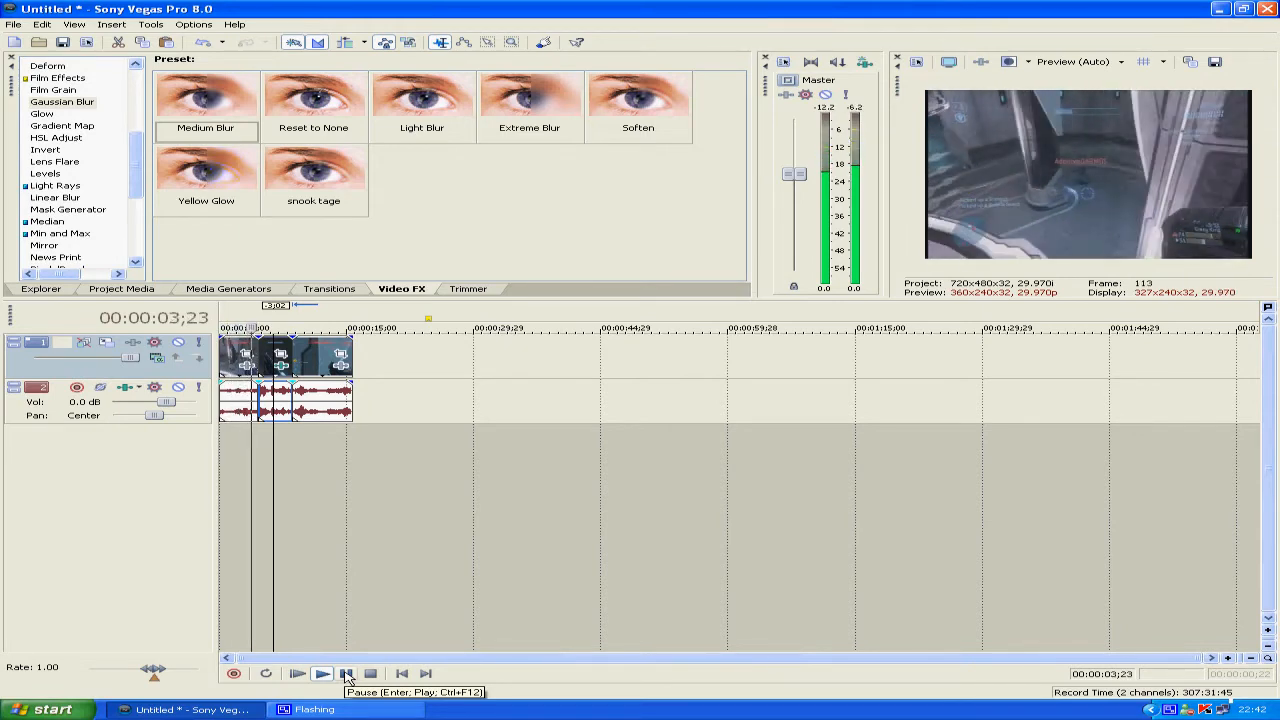
pyautogui.click(322, 673)
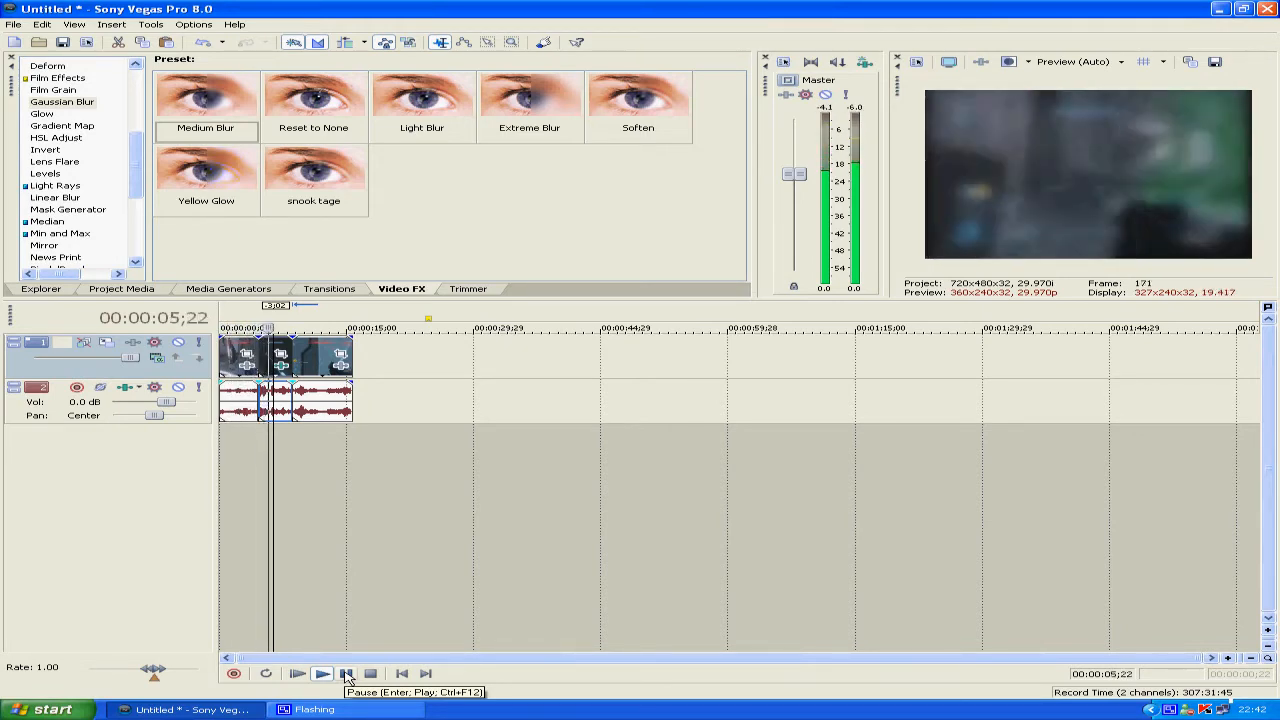
pyautogui.click(322, 673)
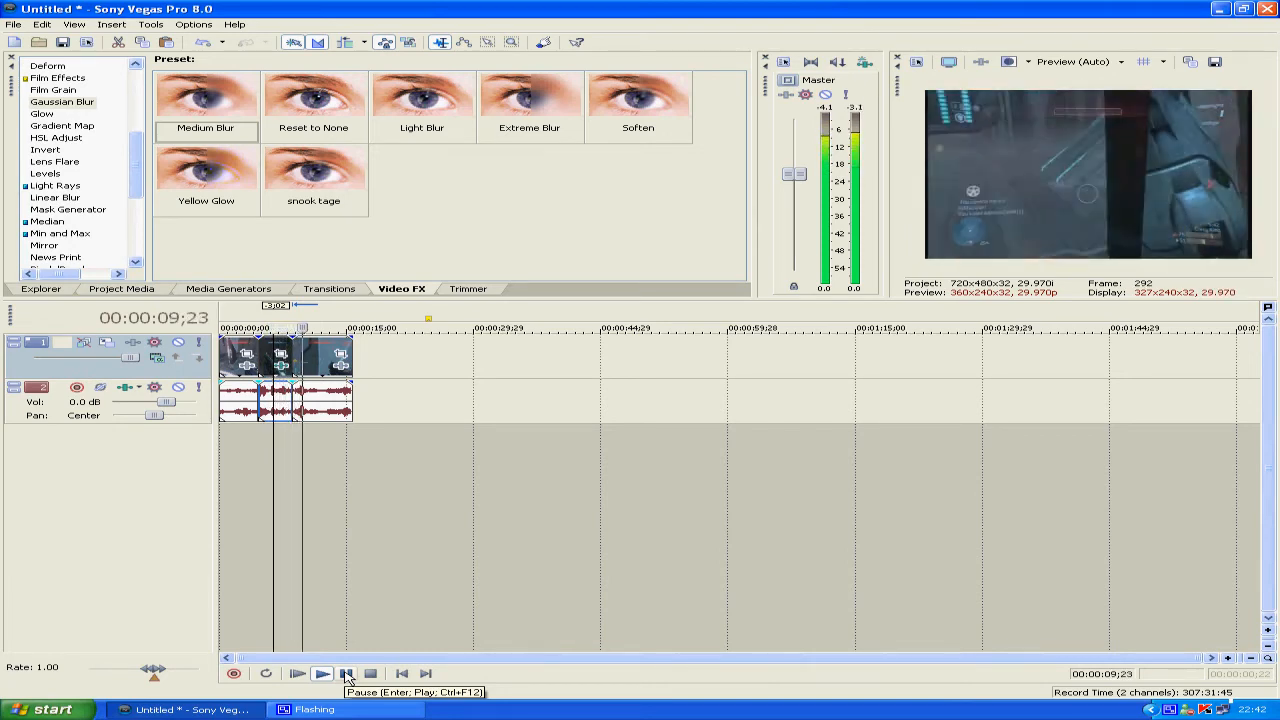
pyautogui.click(346, 673)
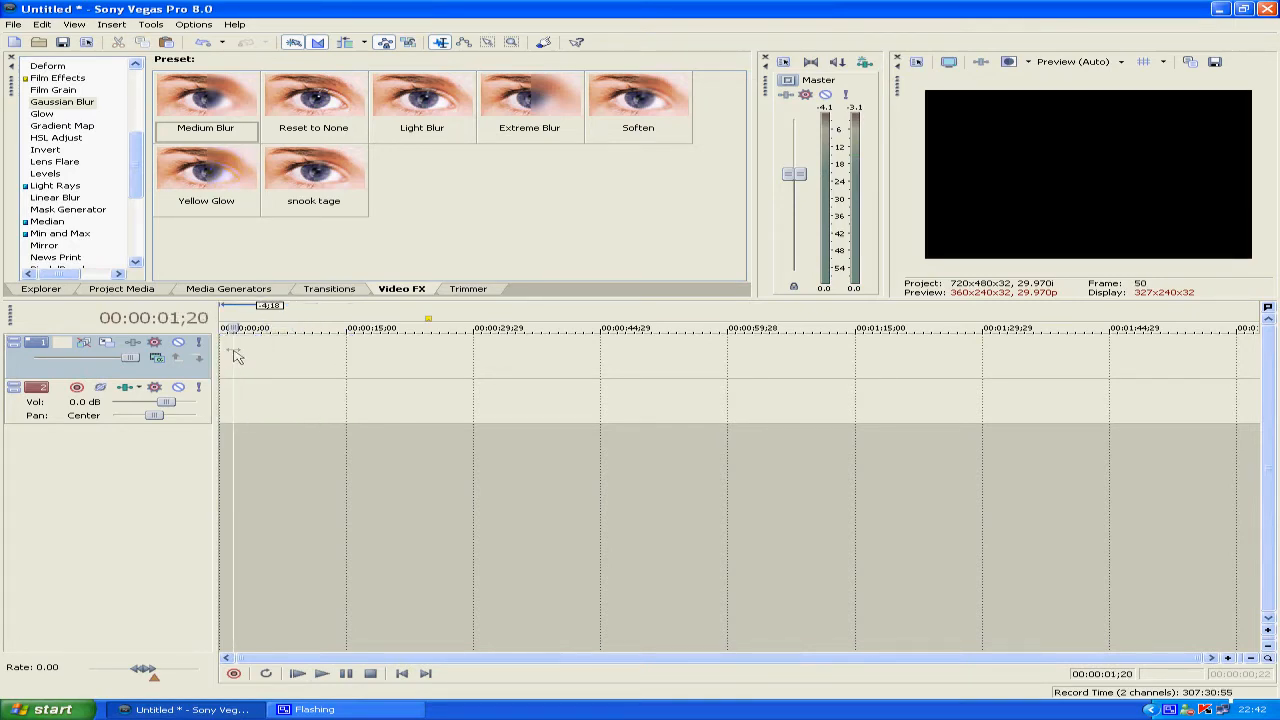
# - Re-add Clip 1.mpg from Project Media, return to Video FX, and select the clip
pyautogui.scroll(3)
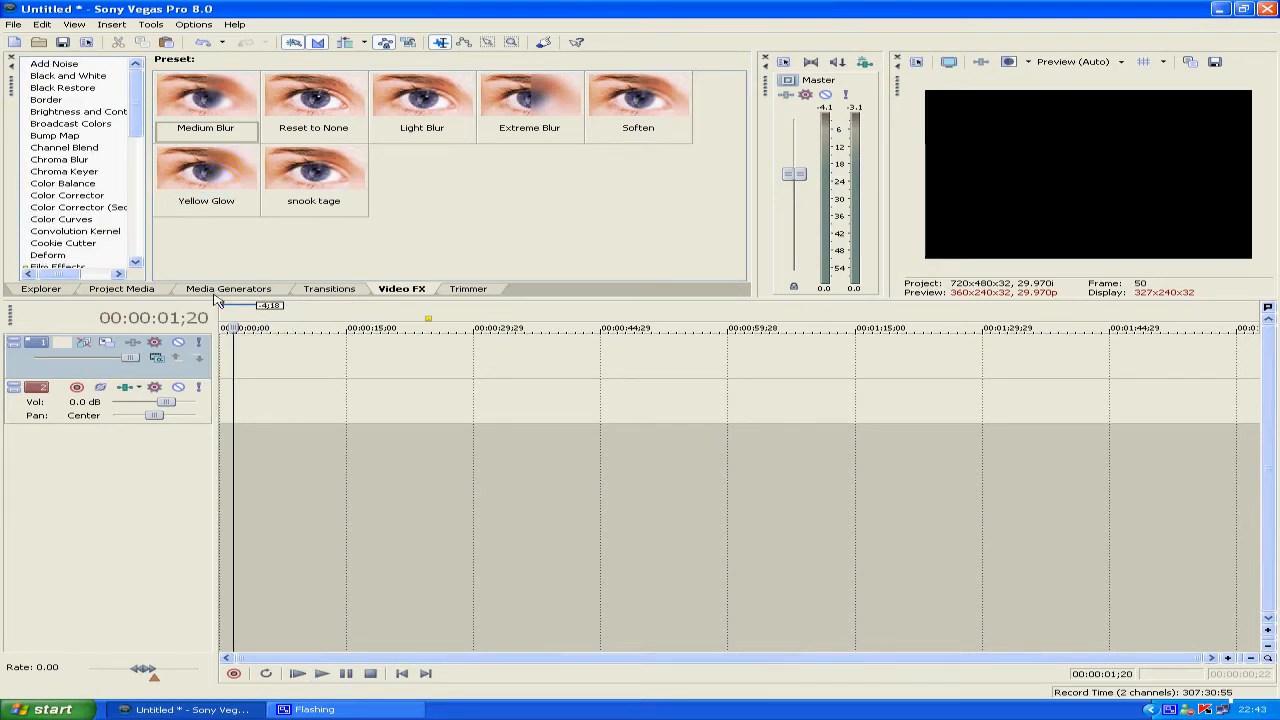
pyautogui.click(121, 289)
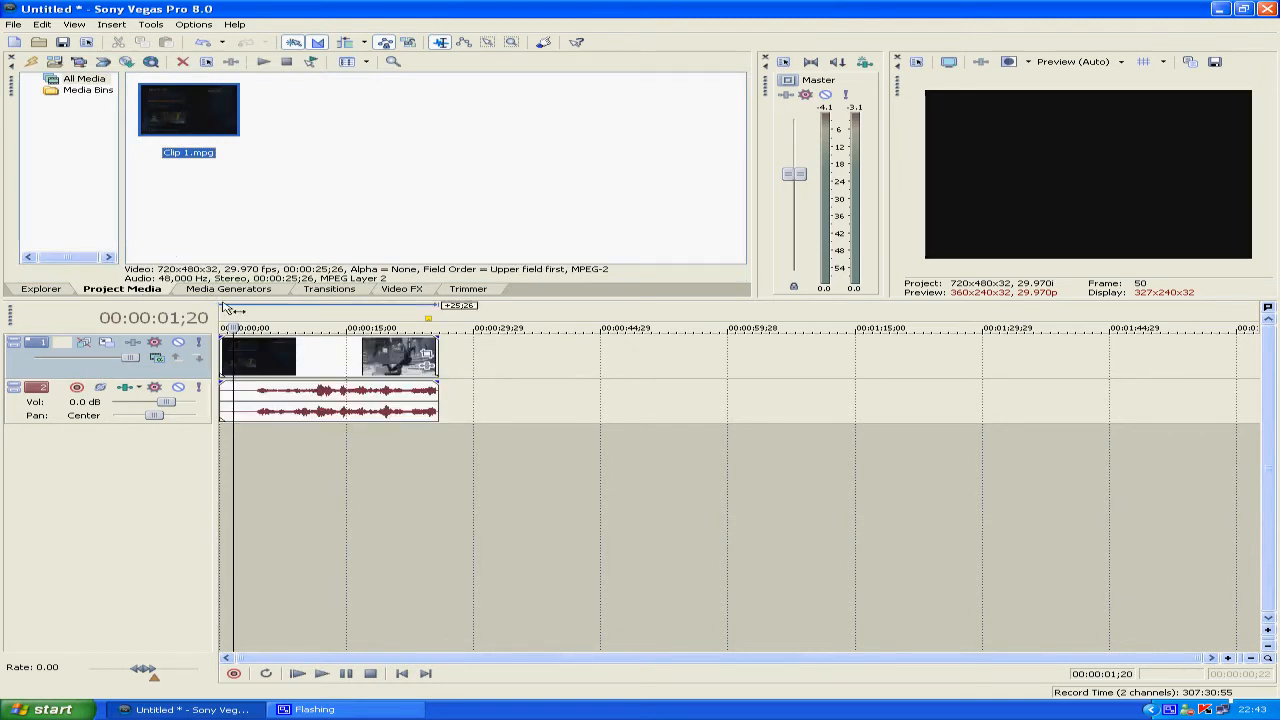
pyautogui.click(401, 288)
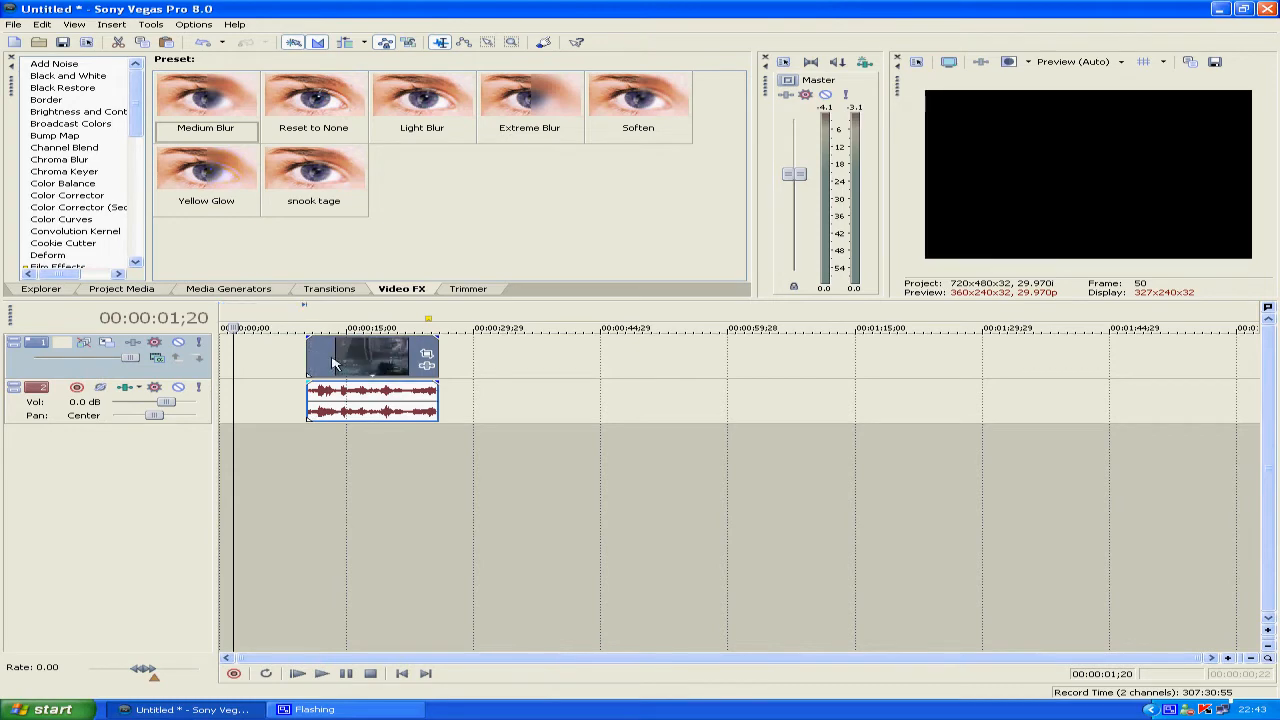
pyautogui.click(68, 75)
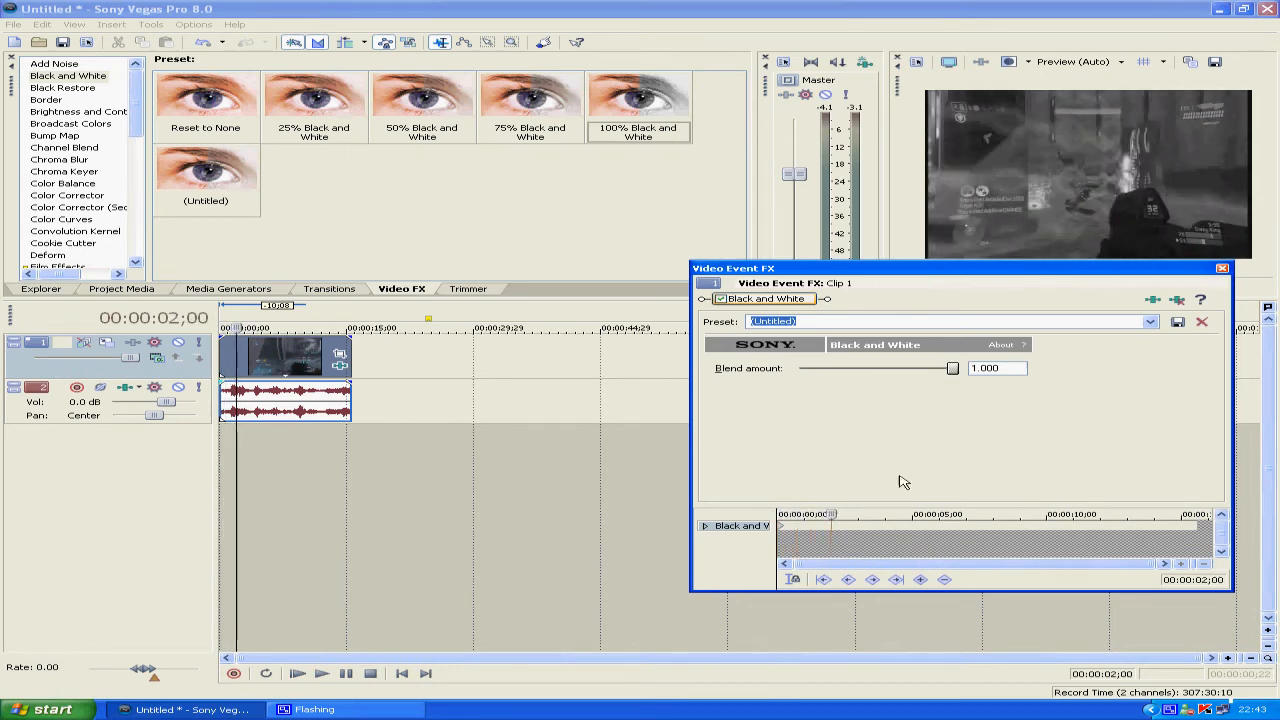
# - Keyframe Black and White blend from 1.000 at the start to 0.000 around two seconds
pyautogui.moveTo(950, 368); pyautogui.dragTo(918, 368)
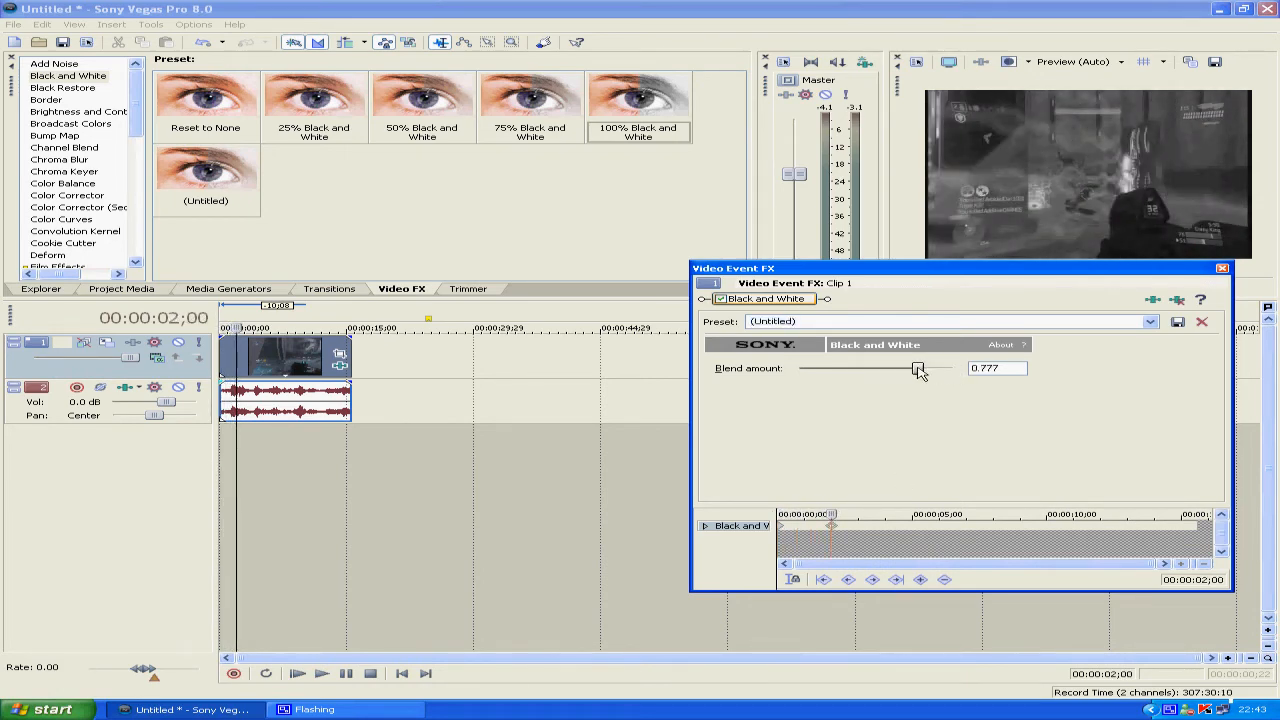
pyautogui.moveTo(918, 368); pyautogui.dragTo(950, 368)
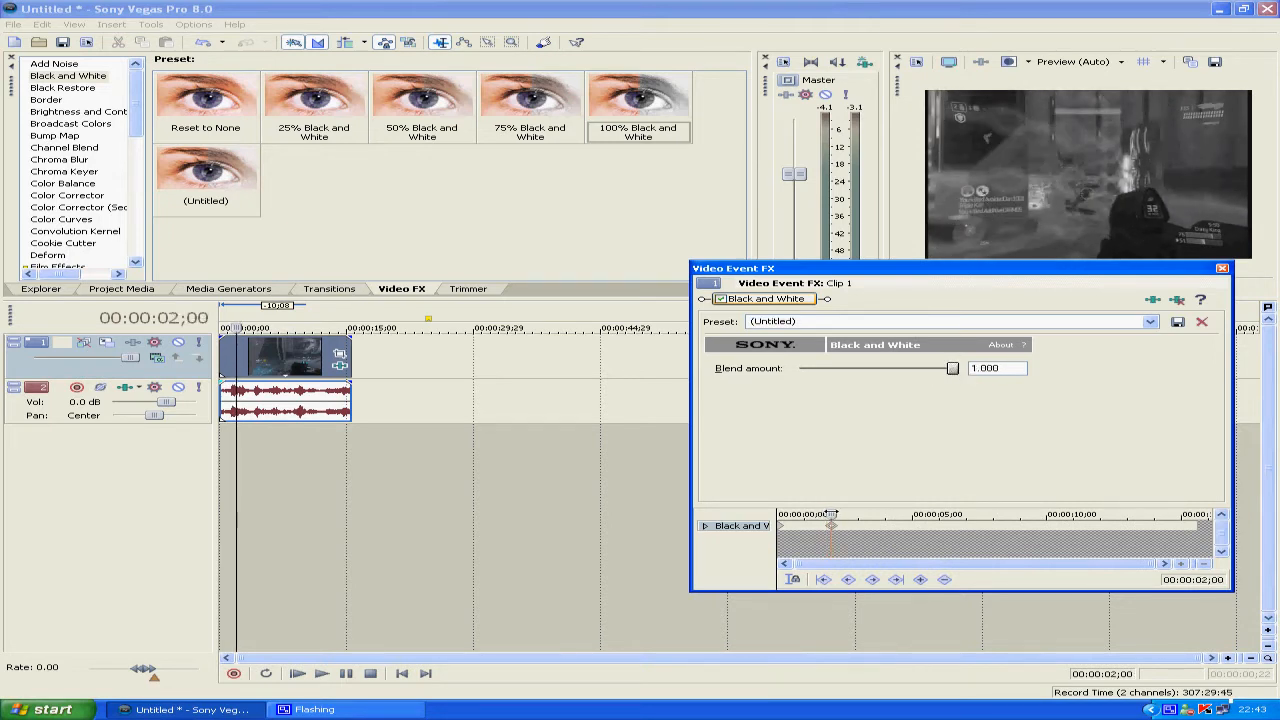
pyautogui.moveTo(950, 368); pyautogui.dragTo(915, 368)
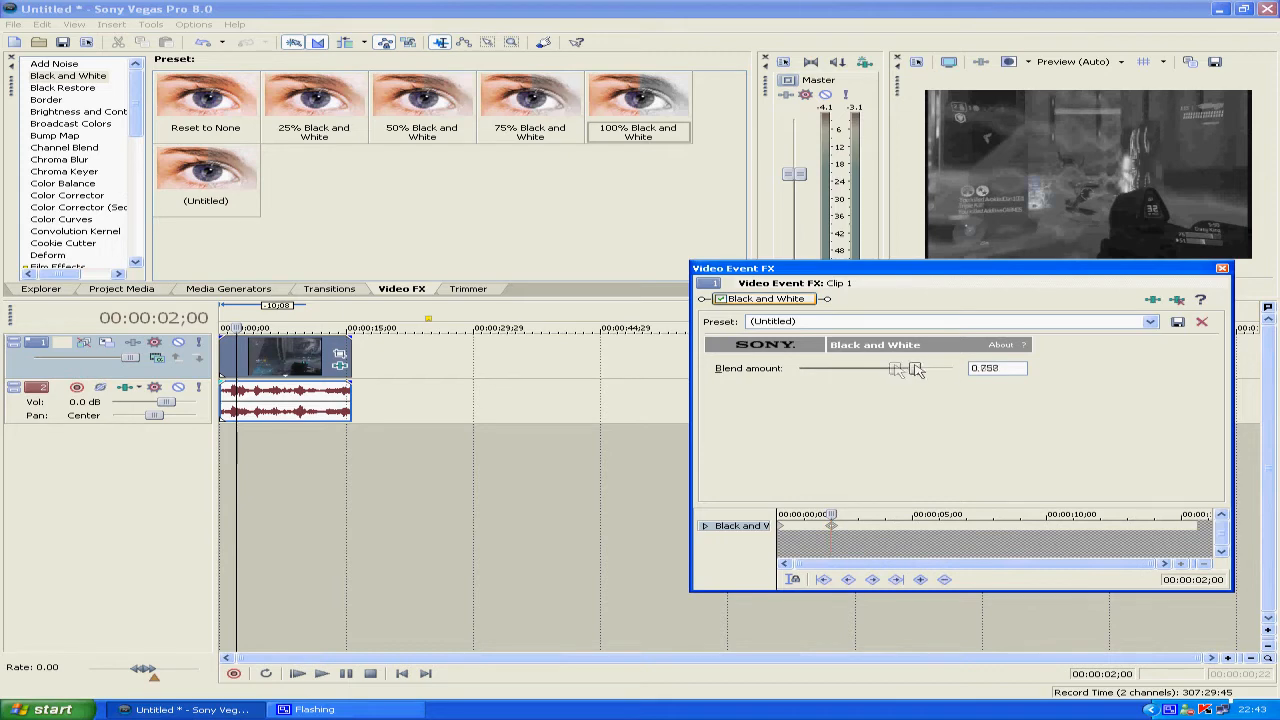
pyautogui.moveTo(897, 368); pyautogui.dragTo(951, 368)
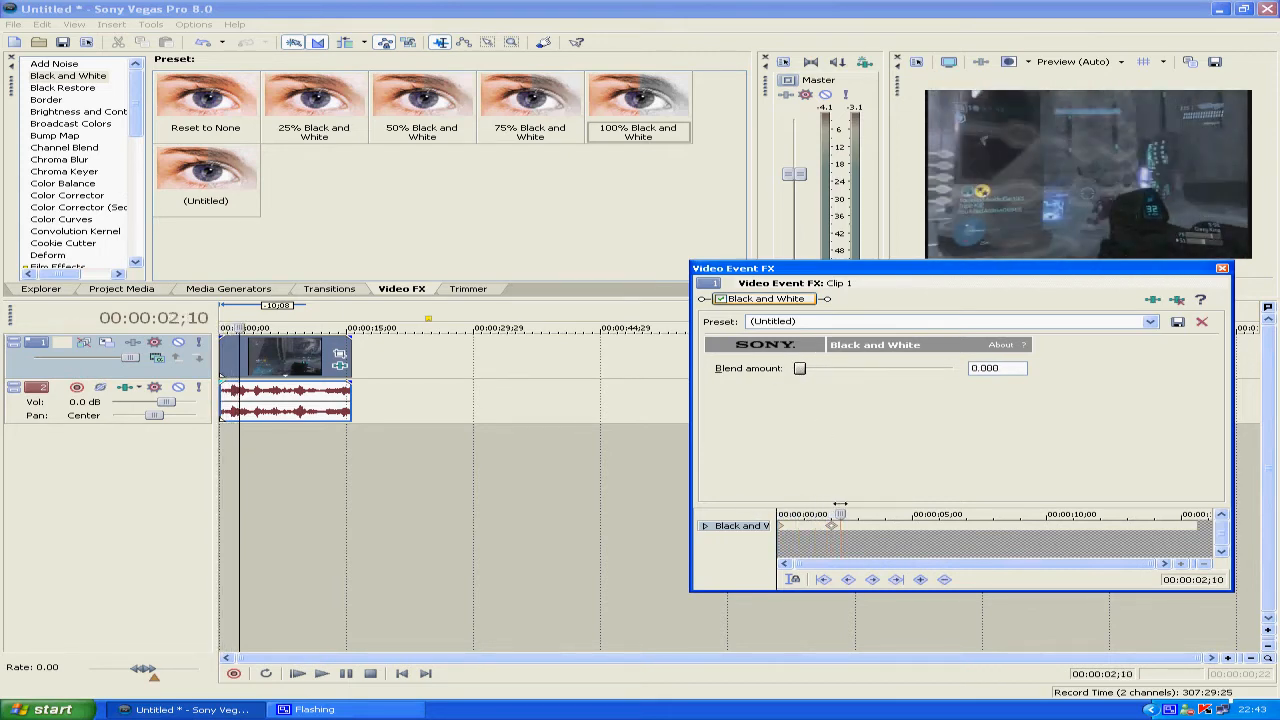
pyautogui.moveTo(799, 368); pyautogui.dragTo(861, 368)
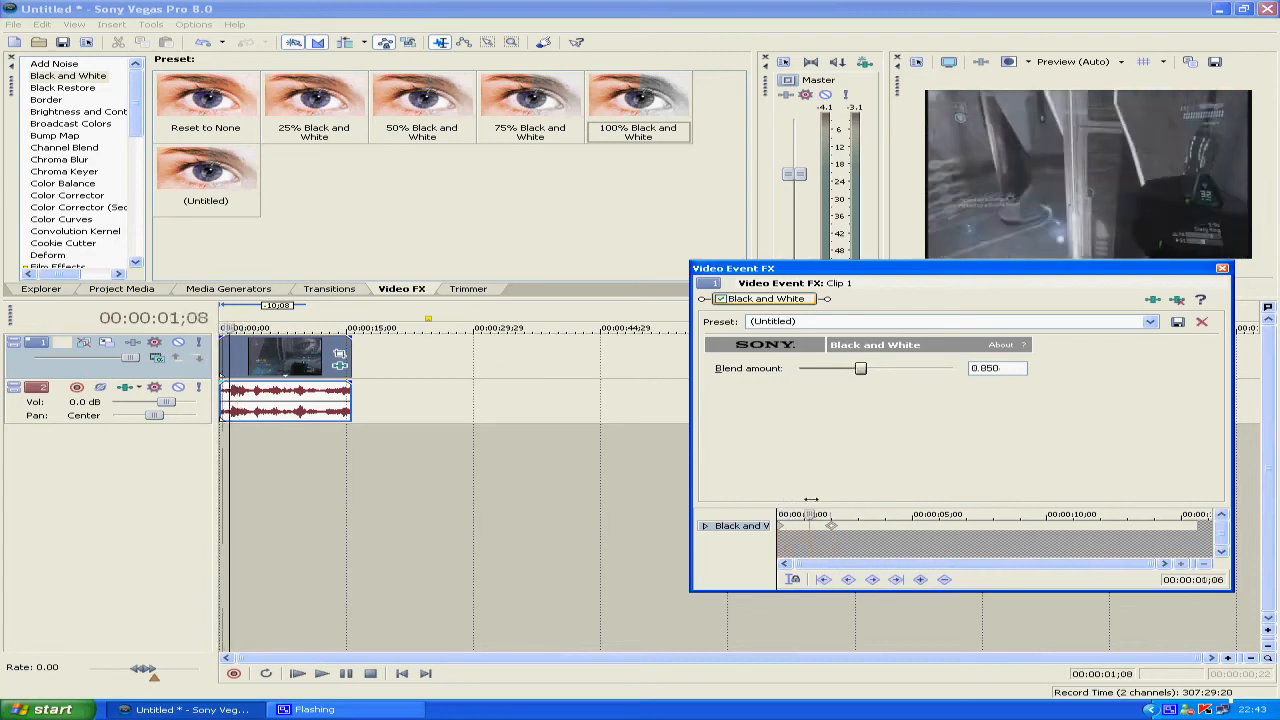
pyautogui.click(1221, 268)
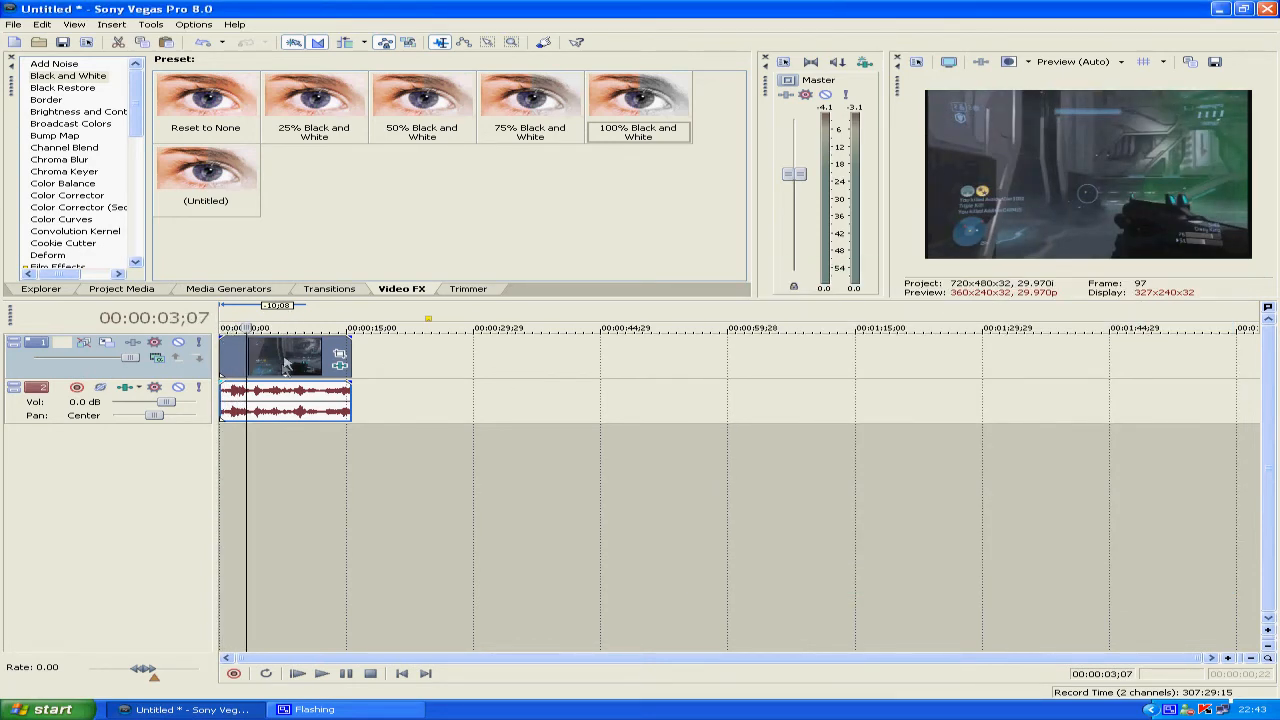
pyautogui.rightClick(285, 360)
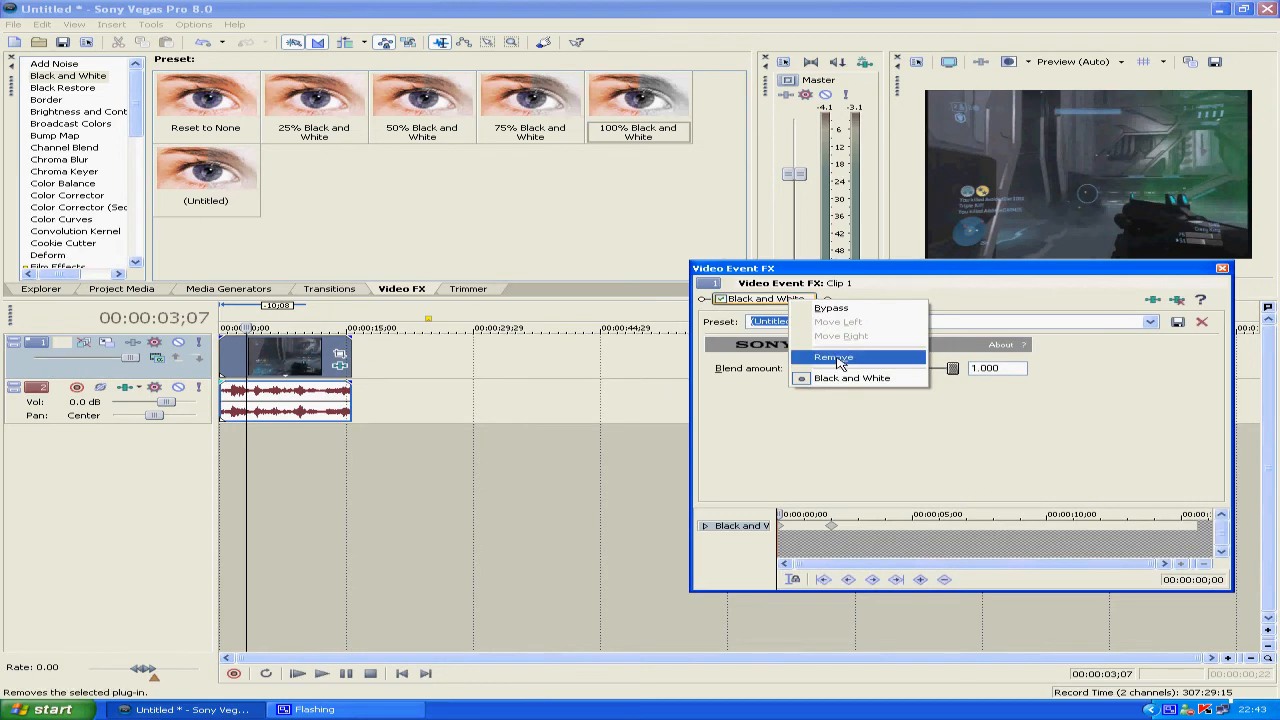
pyautogui.click(833, 357)
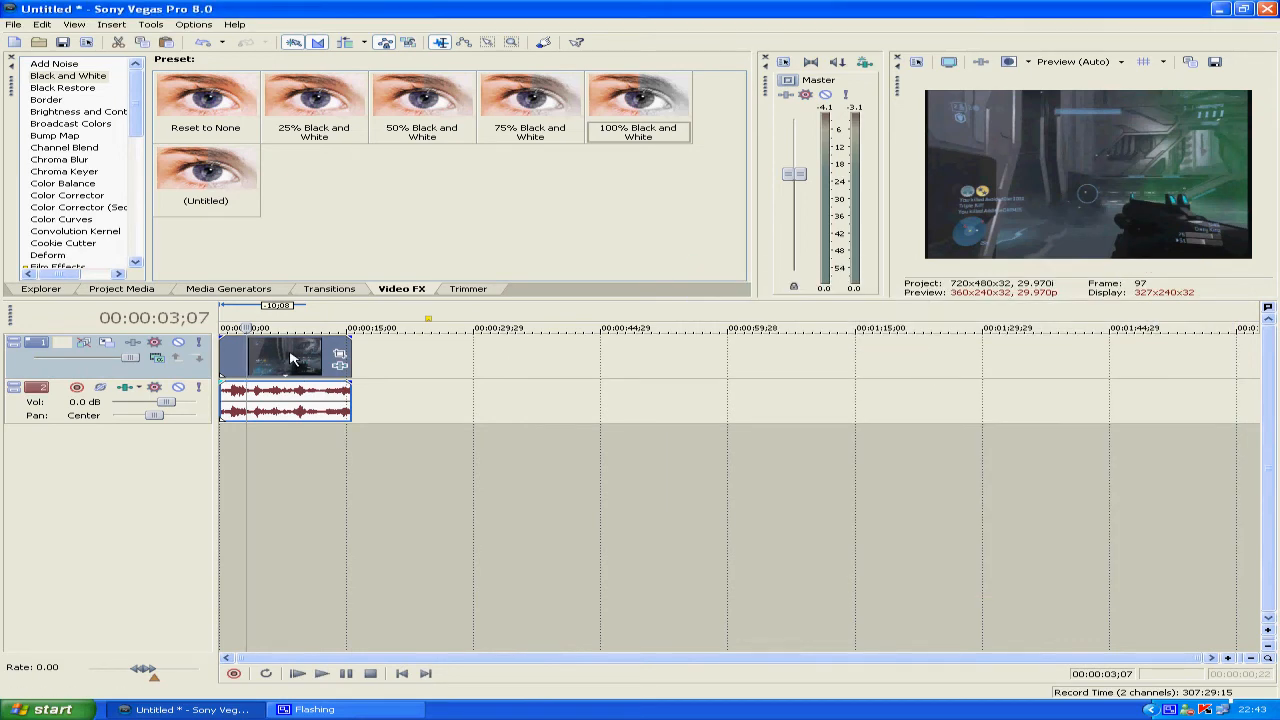
pyautogui.rightClick(290, 358)
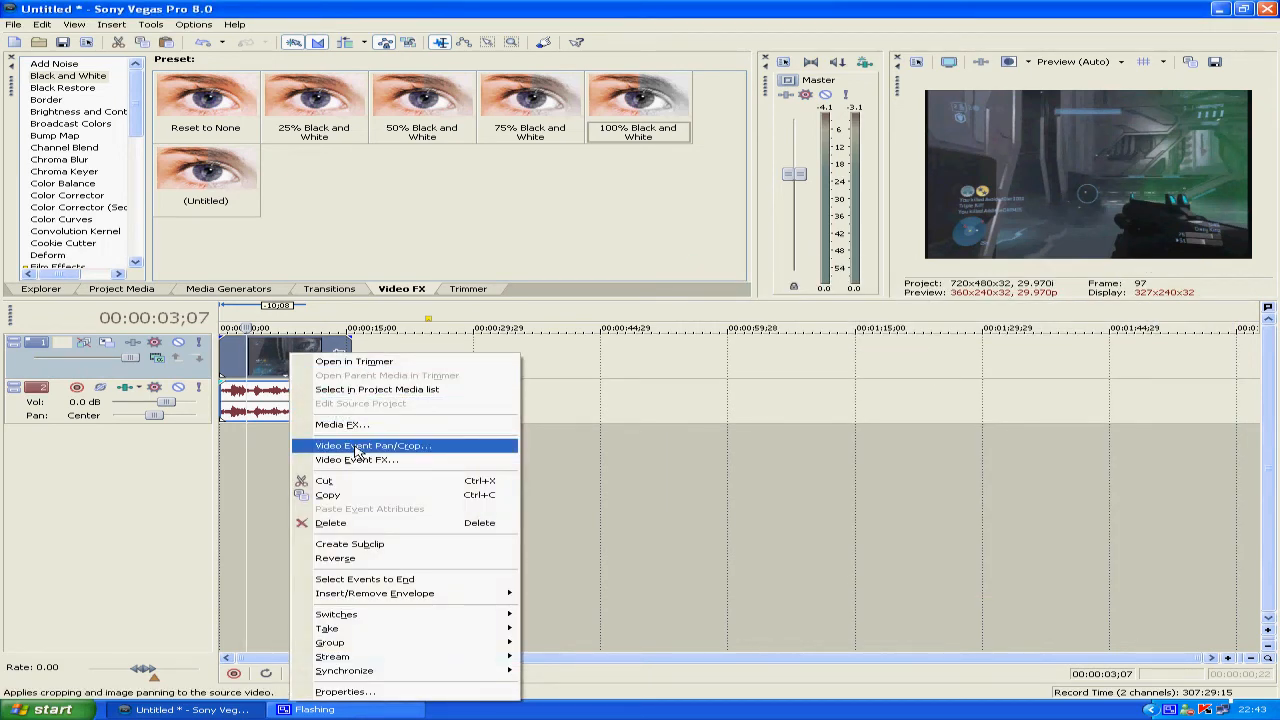
# - Open Video Event Pan/Crop, try shrinking the crop box, then restore the full 720×480 frame
pyautogui.click(373, 445)
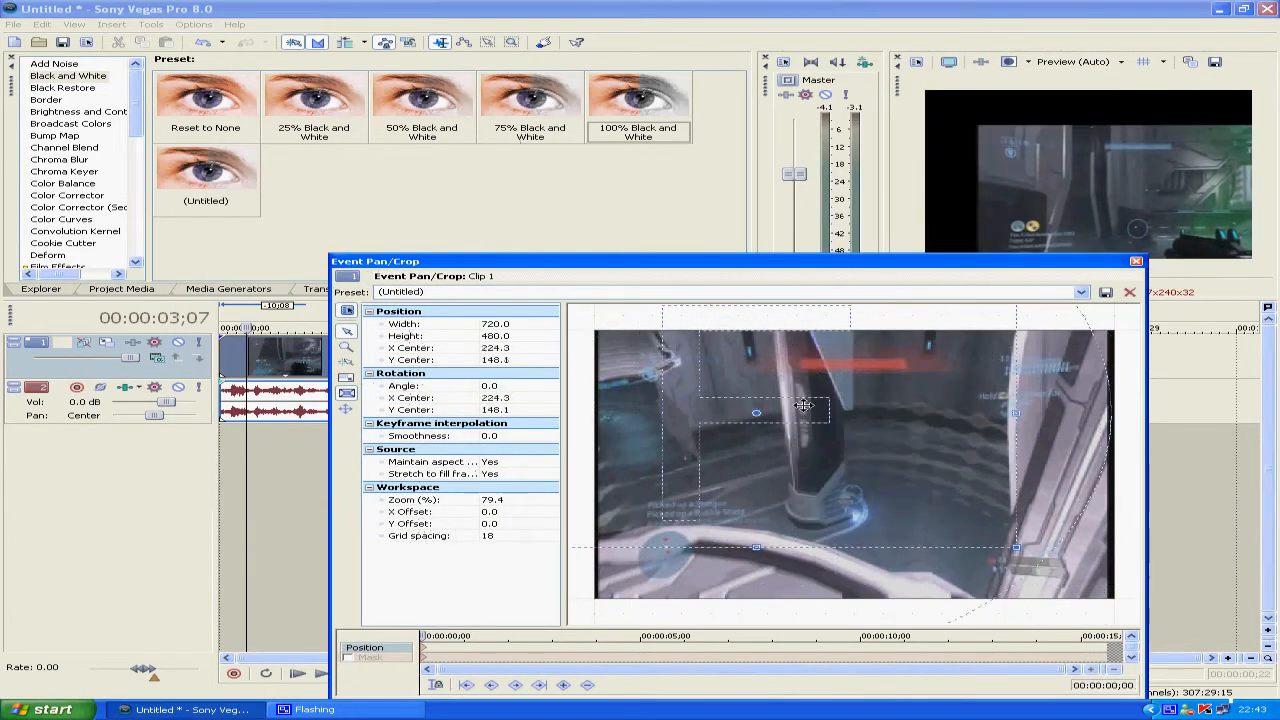
pyautogui.moveTo(804, 405); pyautogui.dragTo(820, 472)
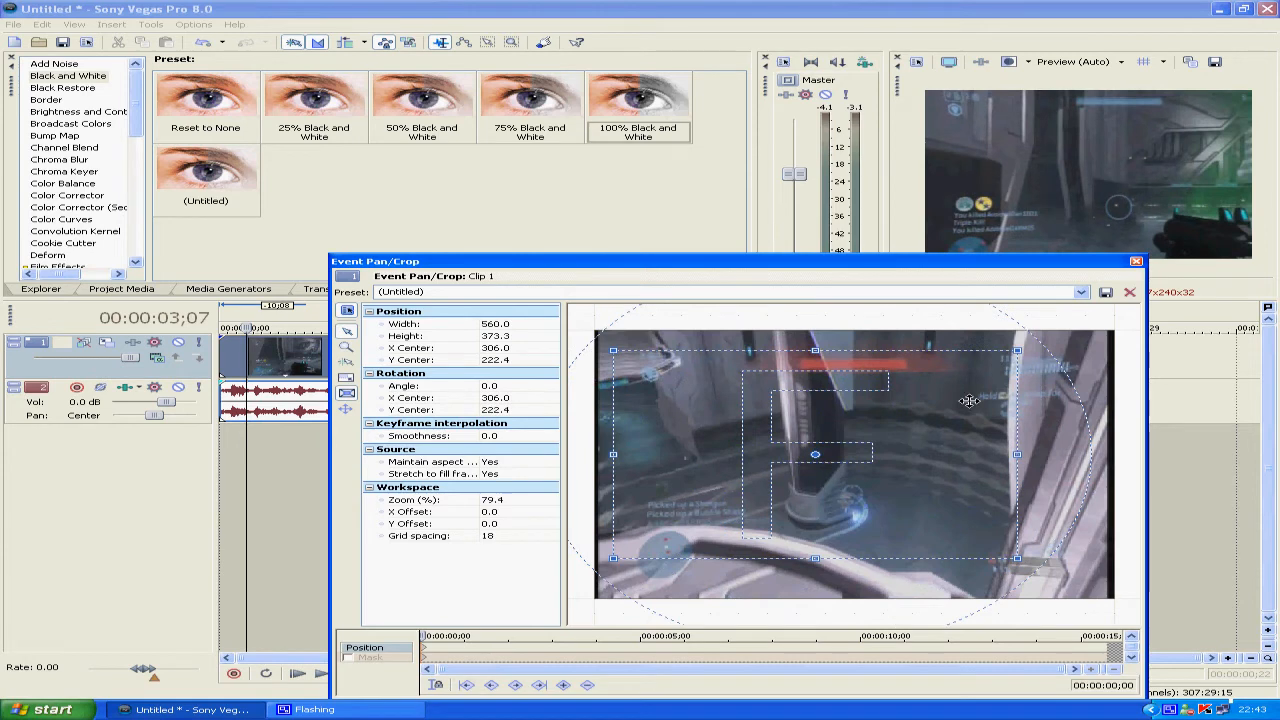
pyautogui.moveTo(1017, 350); pyautogui.dragTo(1045, 330)
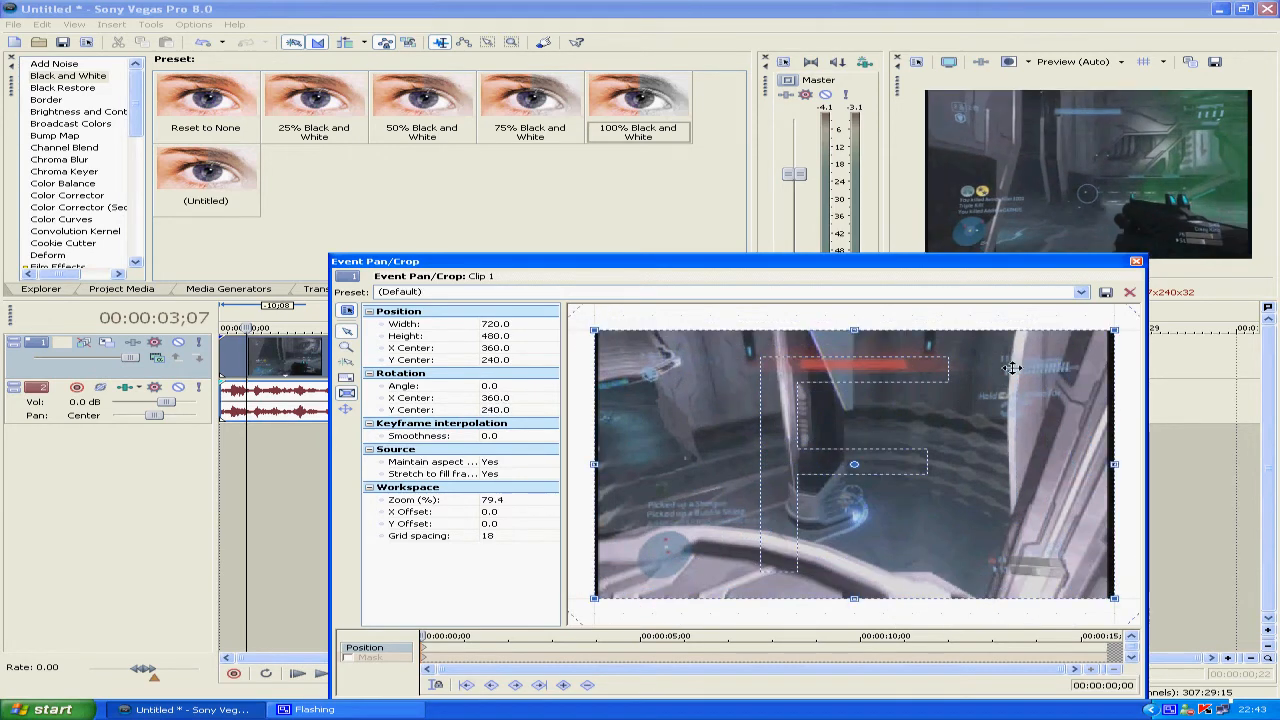
pyautogui.moveTo(818, 452)
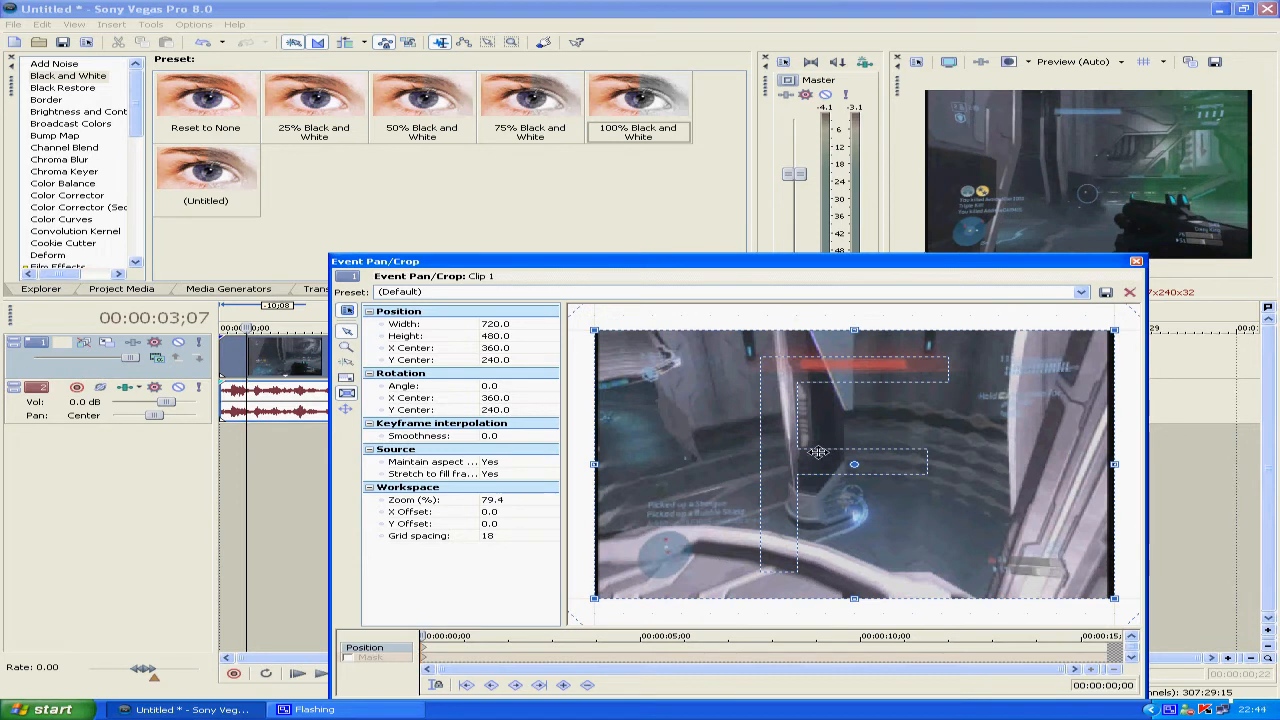
pyautogui.moveTo(605, 415)
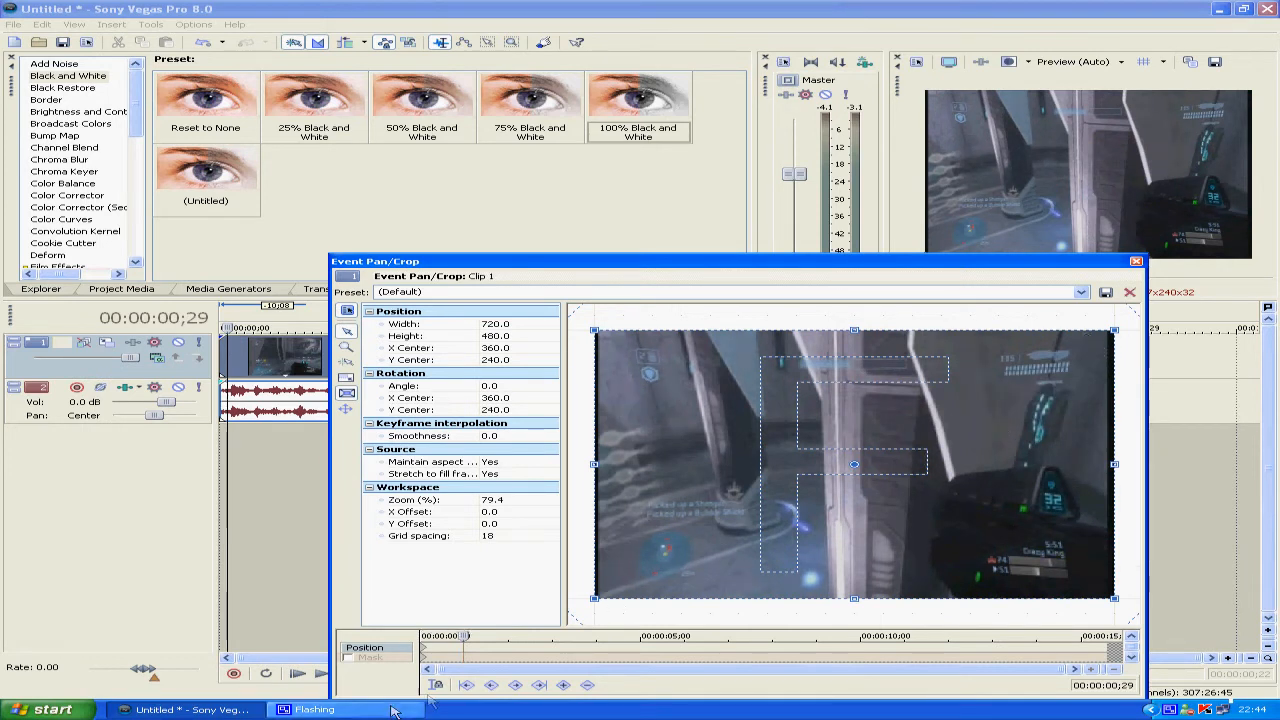
pyautogui.moveTo(1013, 408)
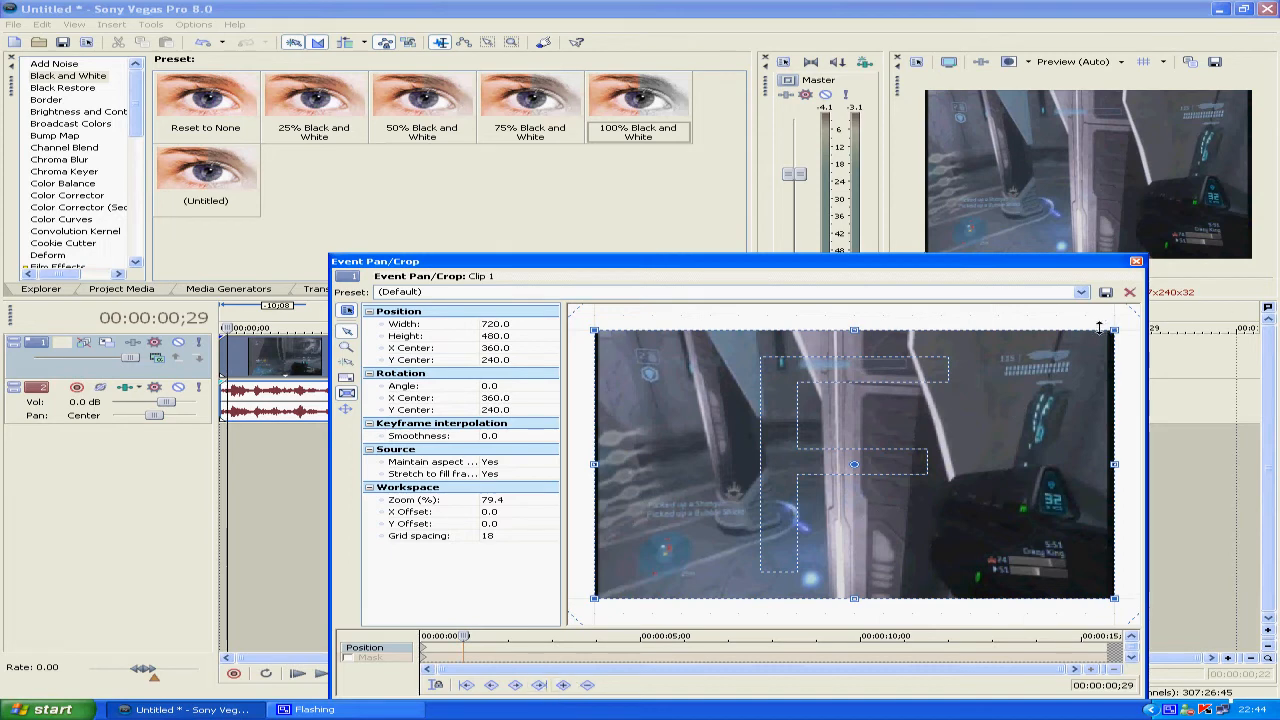
# - Keyframe the crop to 480×320 early, then back to full 720×480 at 2;00
pyautogui.moveTo(1113, 328); pyautogui.dragTo(1058, 360)
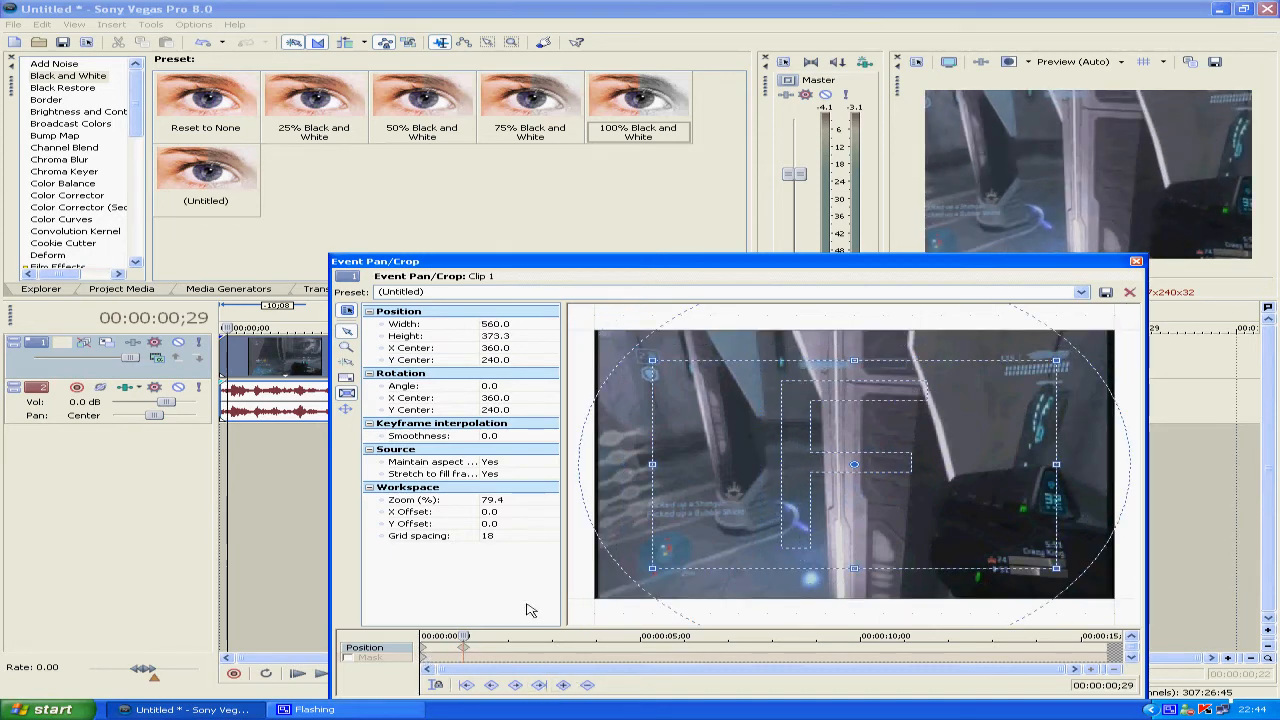
pyautogui.moveTo(1056, 360); pyautogui.dragTo(1030, 375)
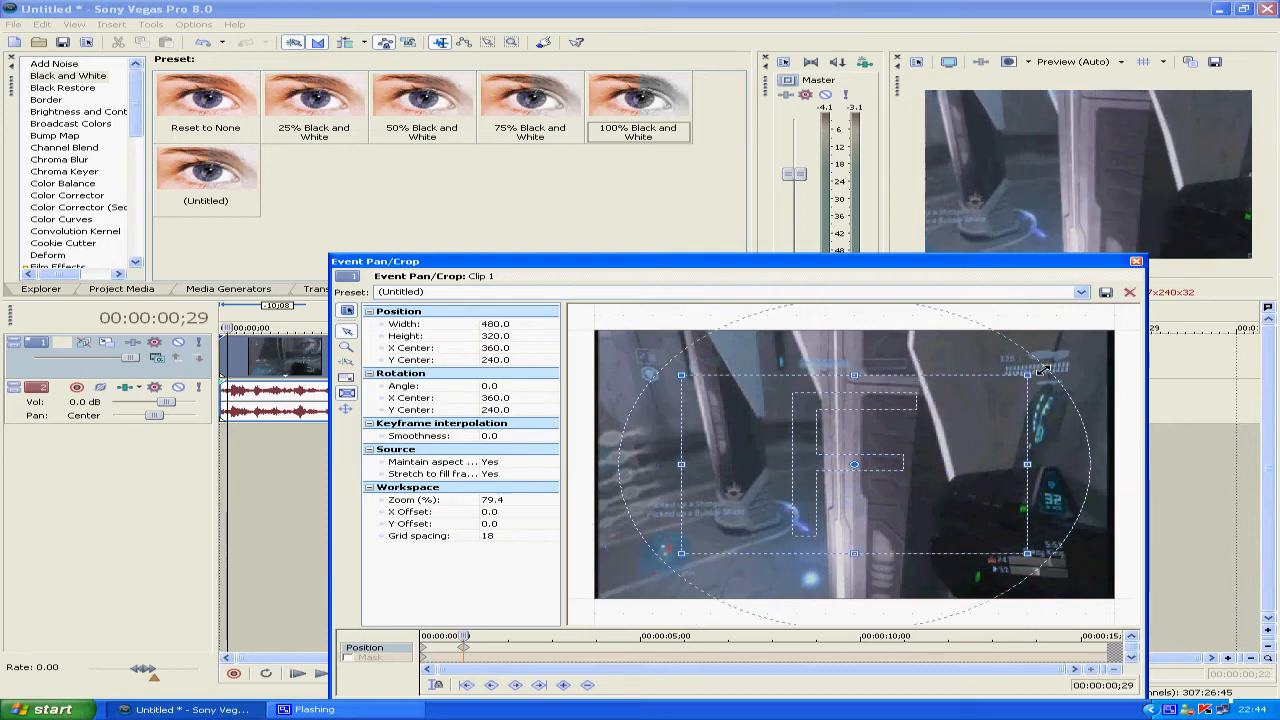
pyautogui.moveTo(854, 463); pyautogui.dragTo(807, 481)
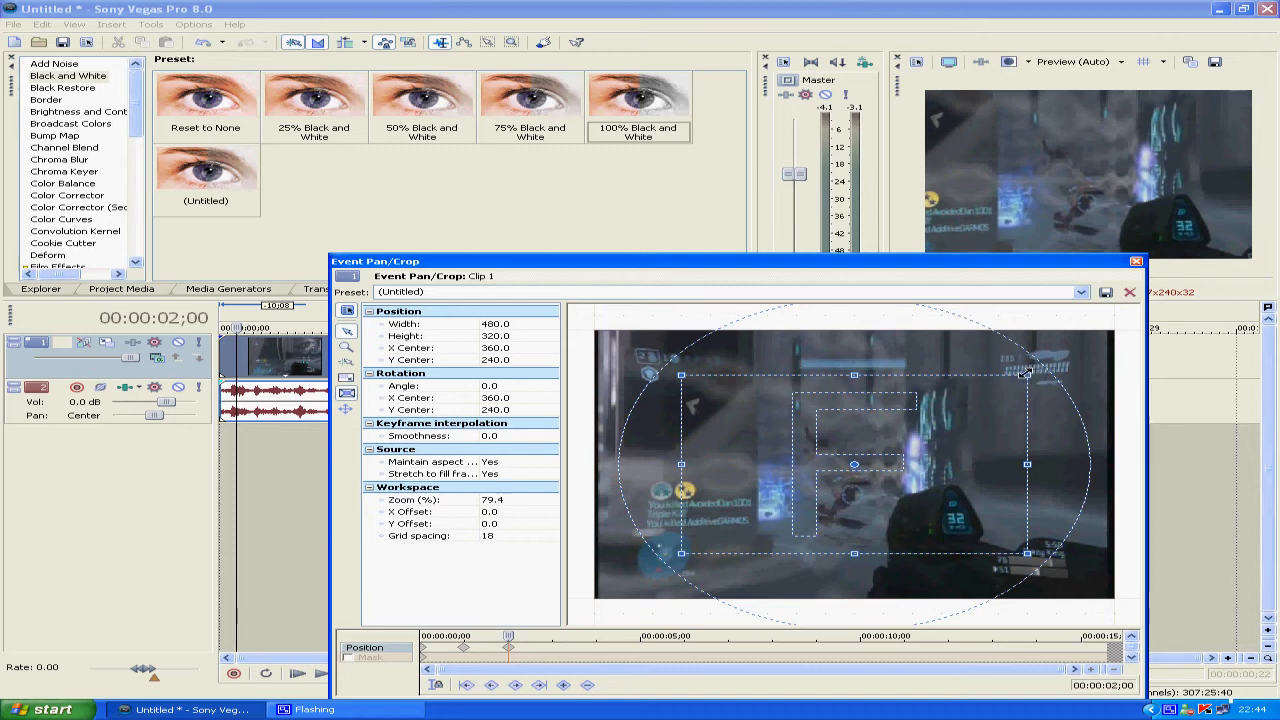
pyautogui.moveTo(1025, 375); pyautogui.dragTo(1055, 355)
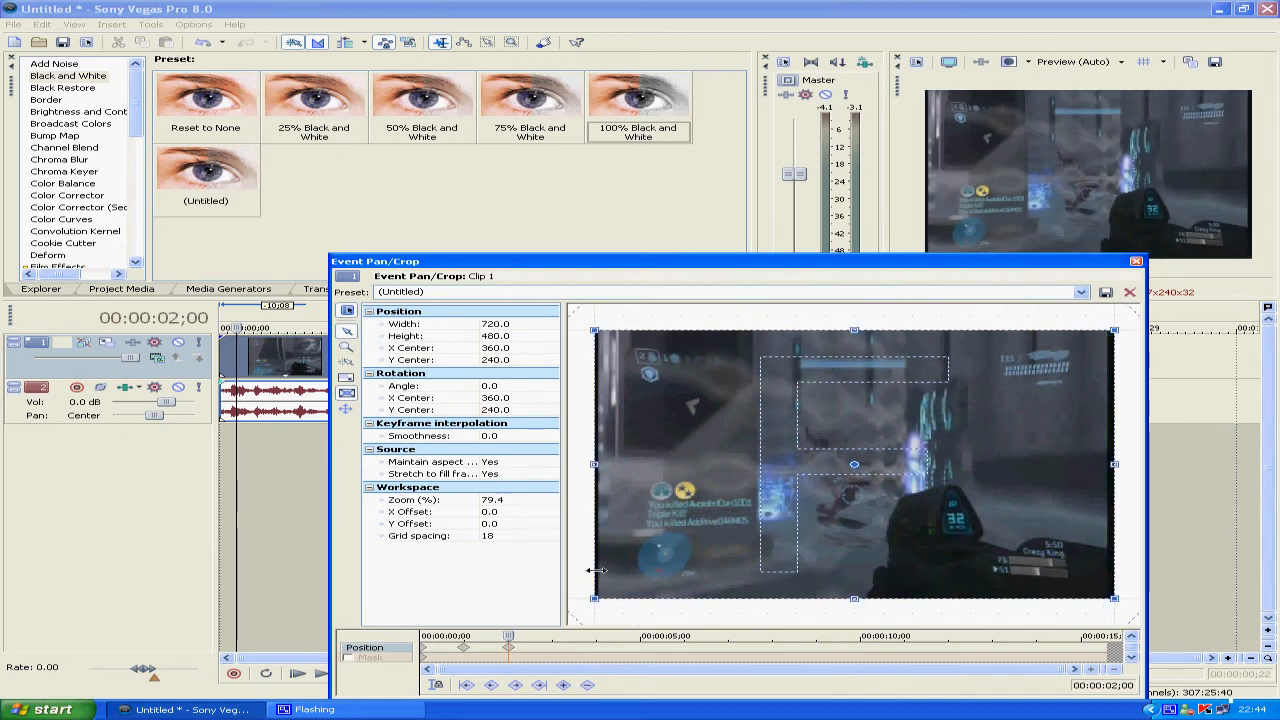
pyautogui.moveTo(530, 631)
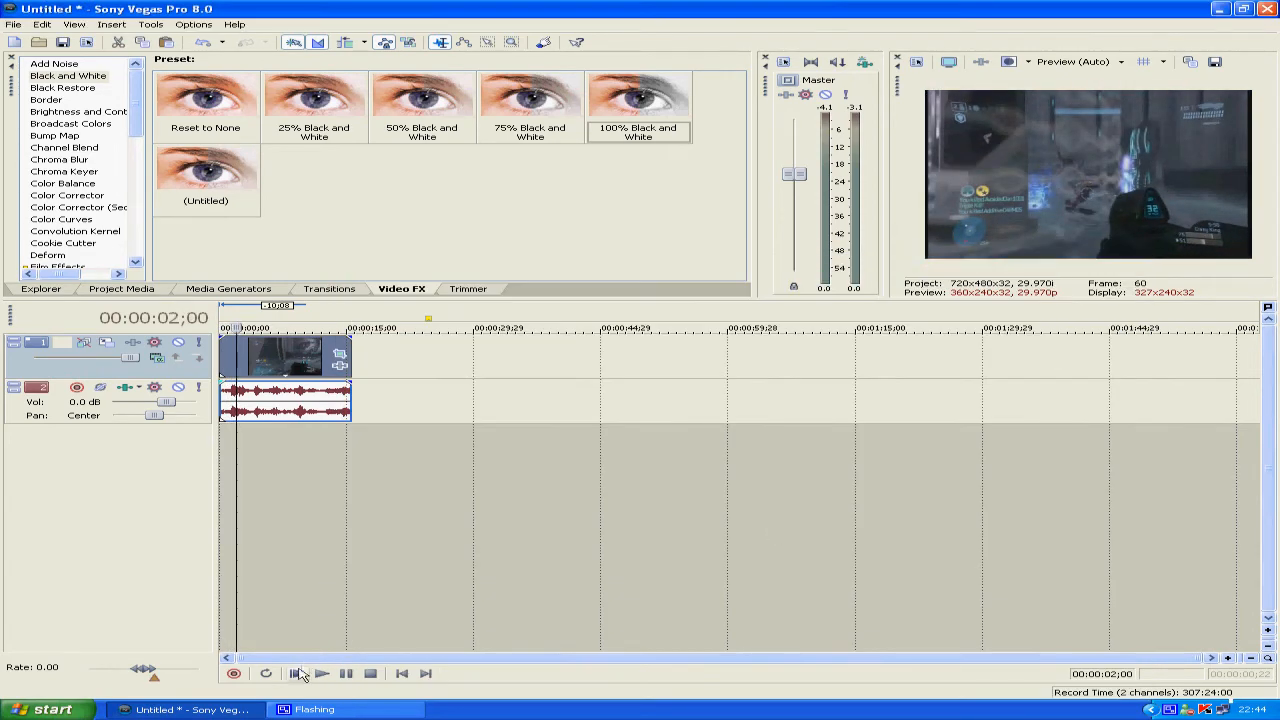
pyautogui.click(322, 672)
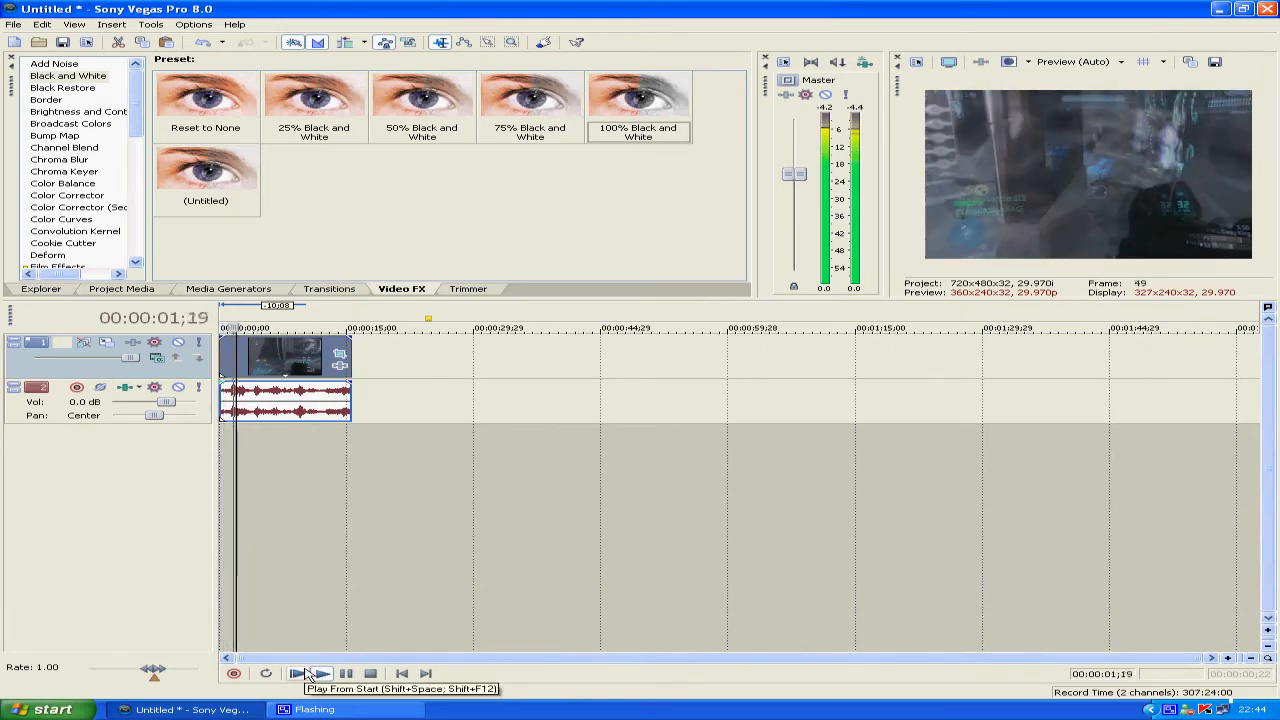
pyautogui.click(297, 673)
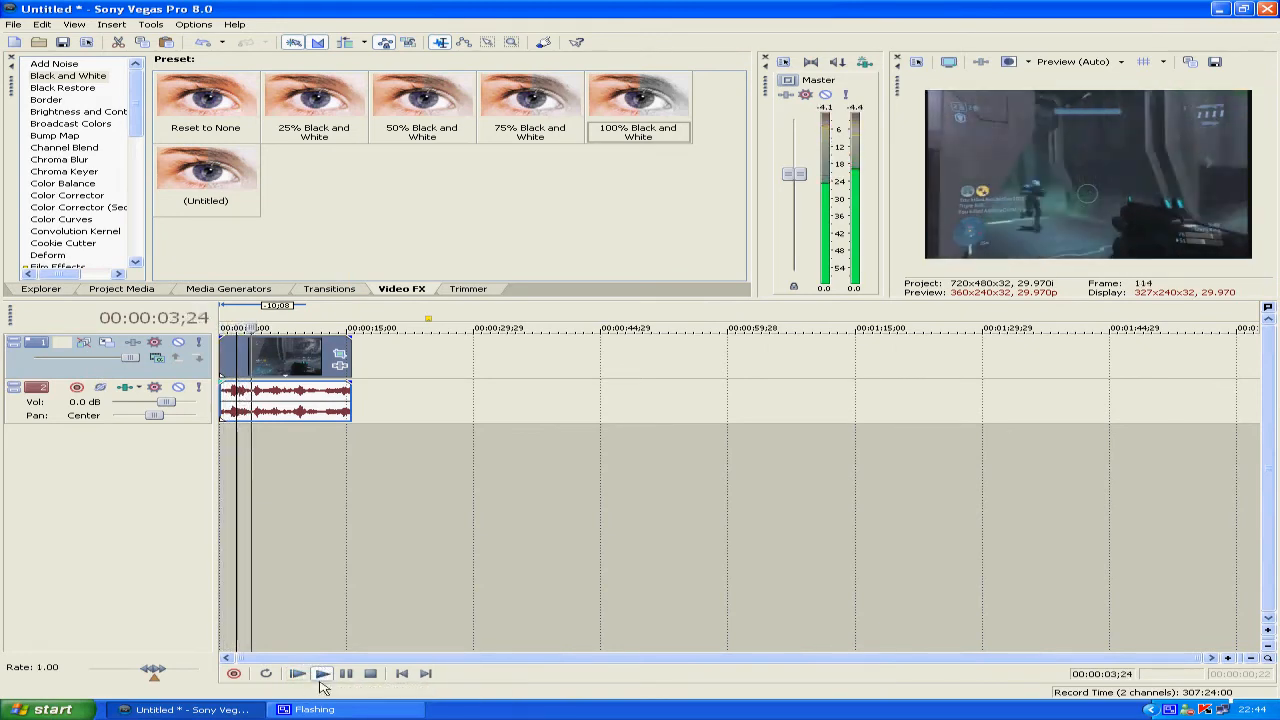
pyautogui.click(322, 673)
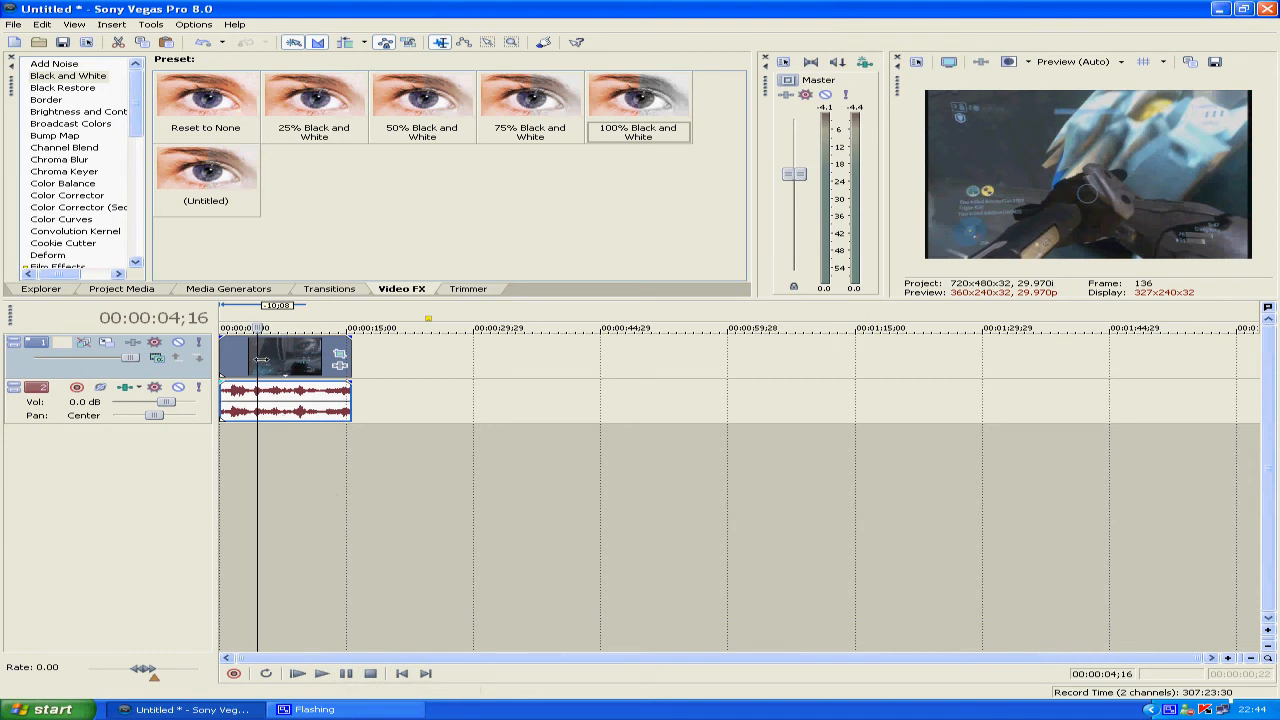